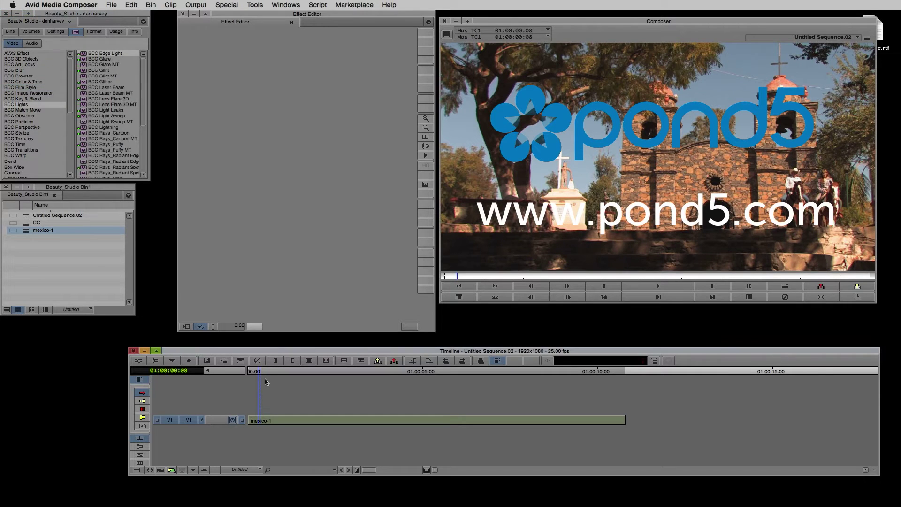
Apply BCC Fast Film Glow from the Film Style category to the mexico-1 clip
left_click(21, 87)
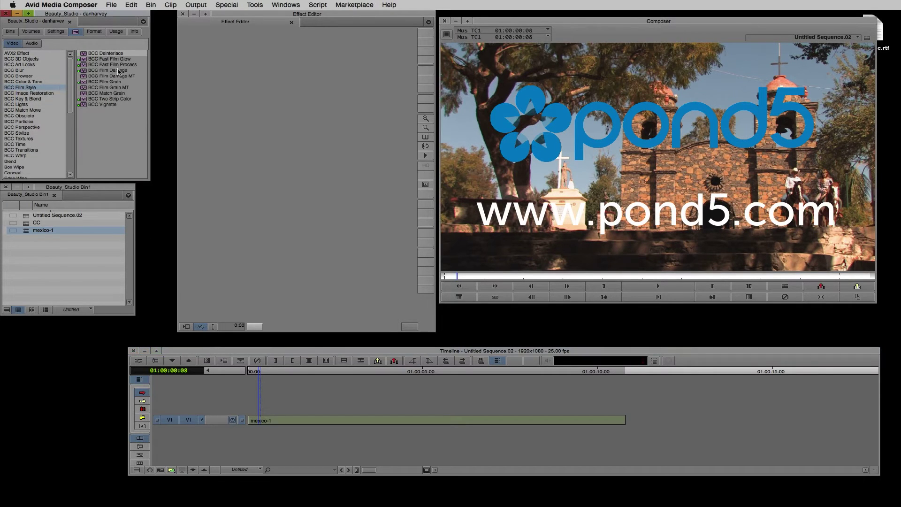
left_click(109, 59)
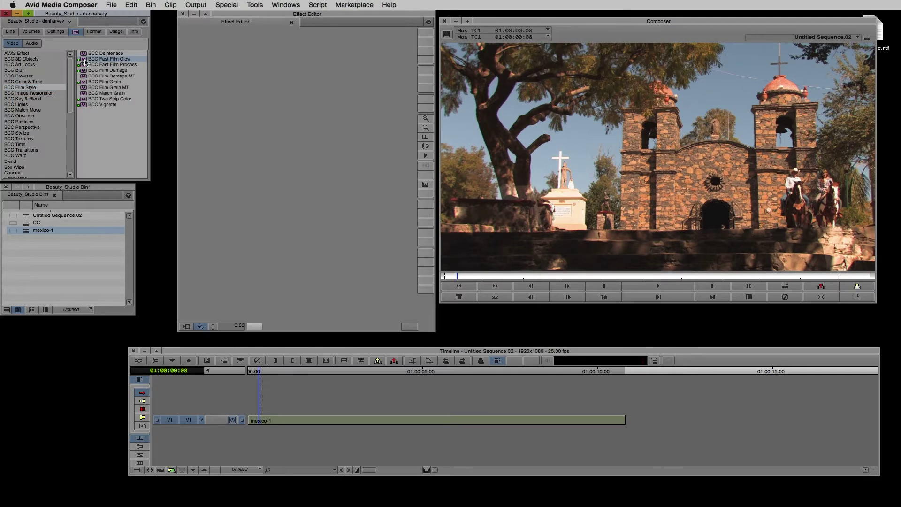
left_click(431, 420)
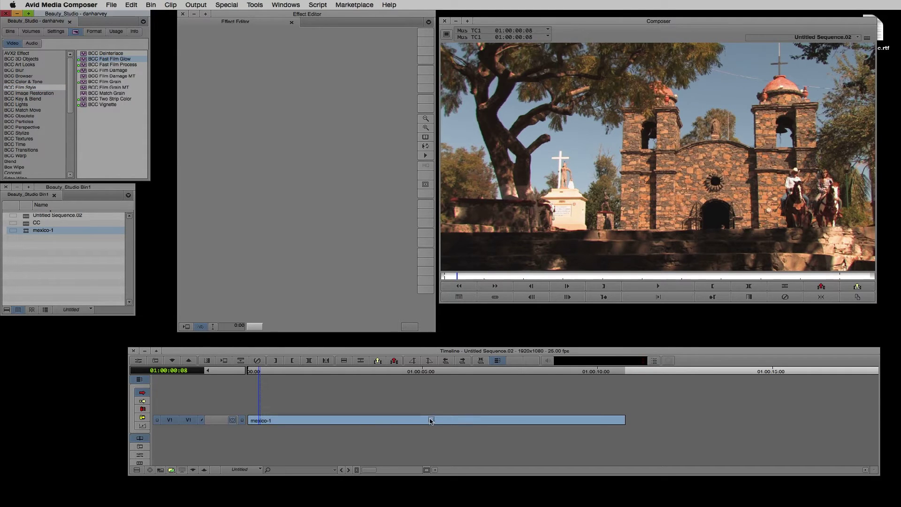
double_click(108, 59)
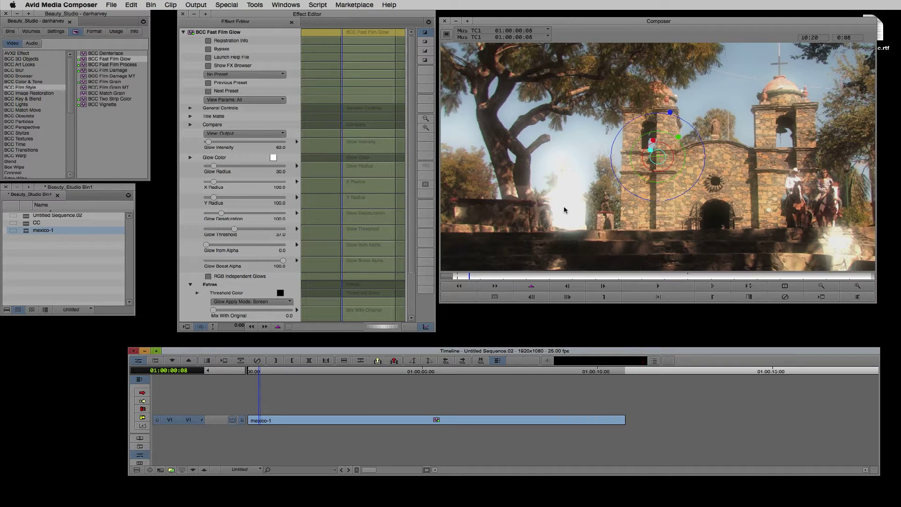
mouse_move(368, 151)
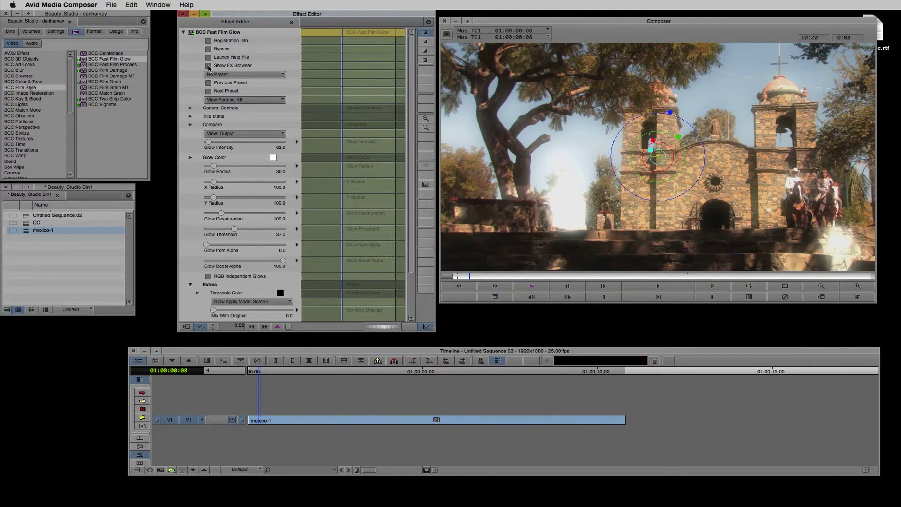
Apply a brighter, wider glow preset from the BCC FX Browser to Fast Film Glow
left_click(208, 65)
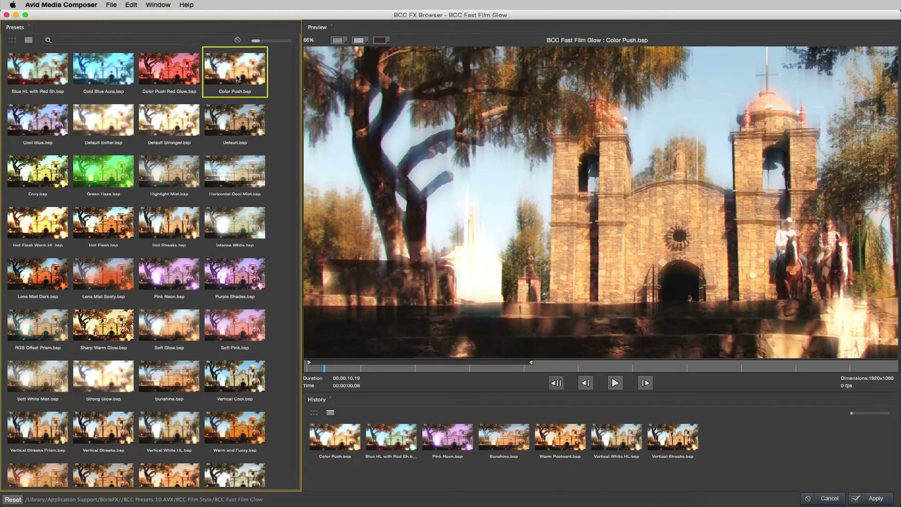
left_click(169, 172)
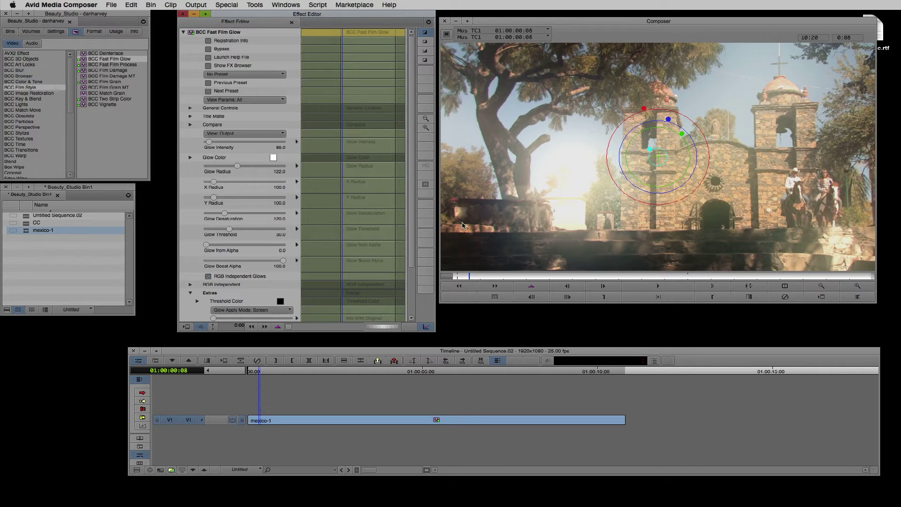
Set Compare to View: Glow and shrink the Glow Radius to about 39
left_click(244, 133)
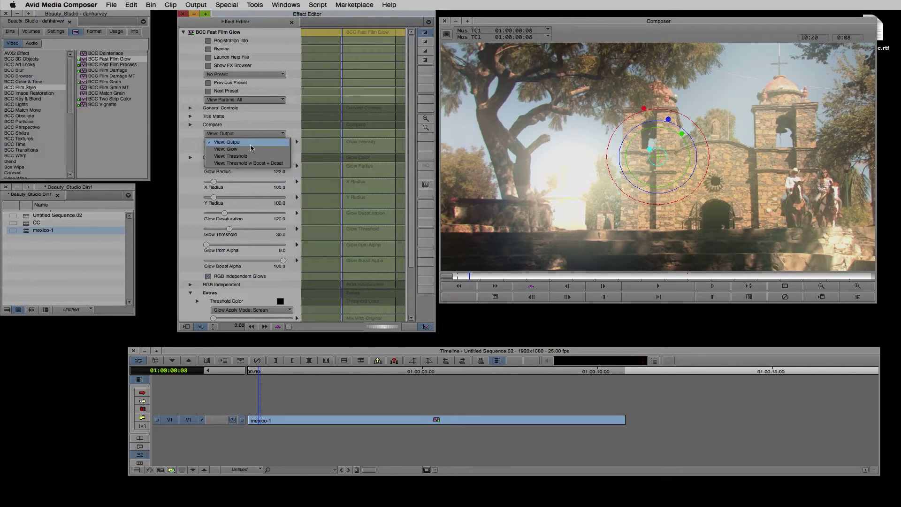
left_click(226, 149)
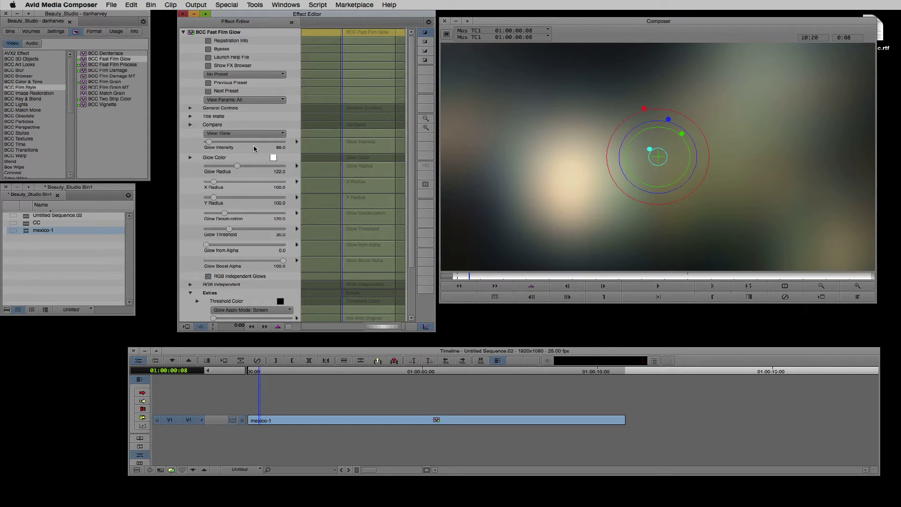
left_click_drag(241, 166, 234, 167)
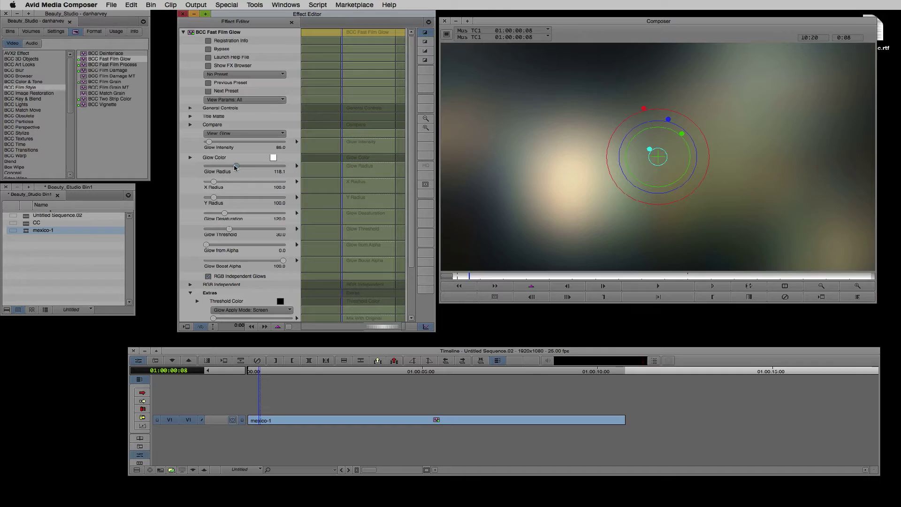
left_click_drag(235, 167, 206, 167)
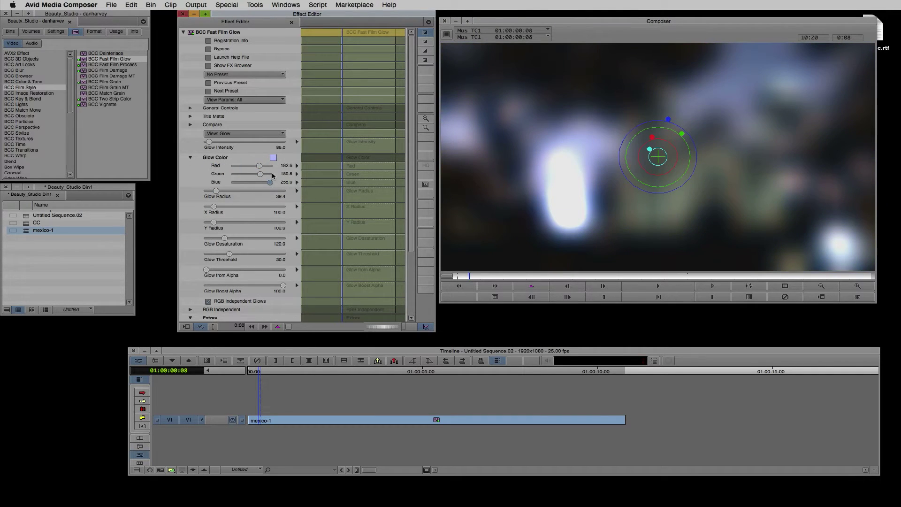
Raise Glow Desaturation to about 164.4 and Glow Threshold to about 40.6
left_click_drag(224, 238, 207, 238)
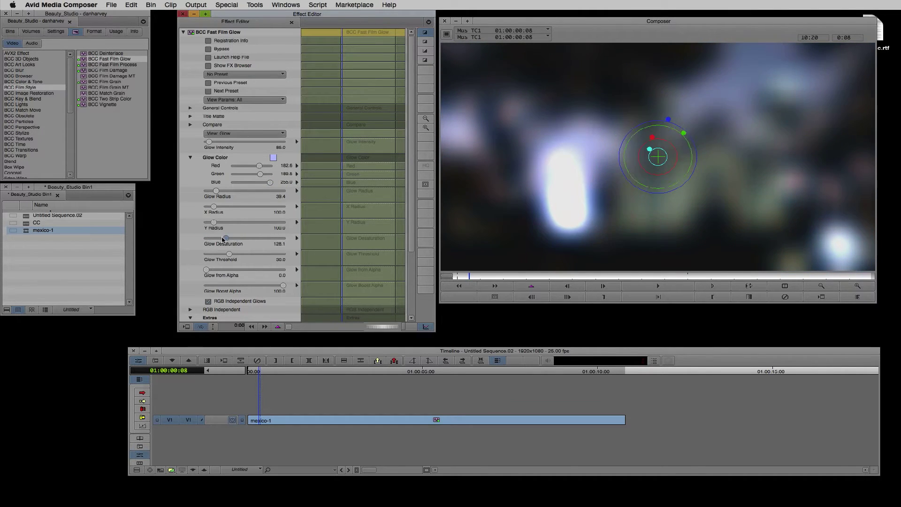
left_click_drag(225, 238, 234, 239)
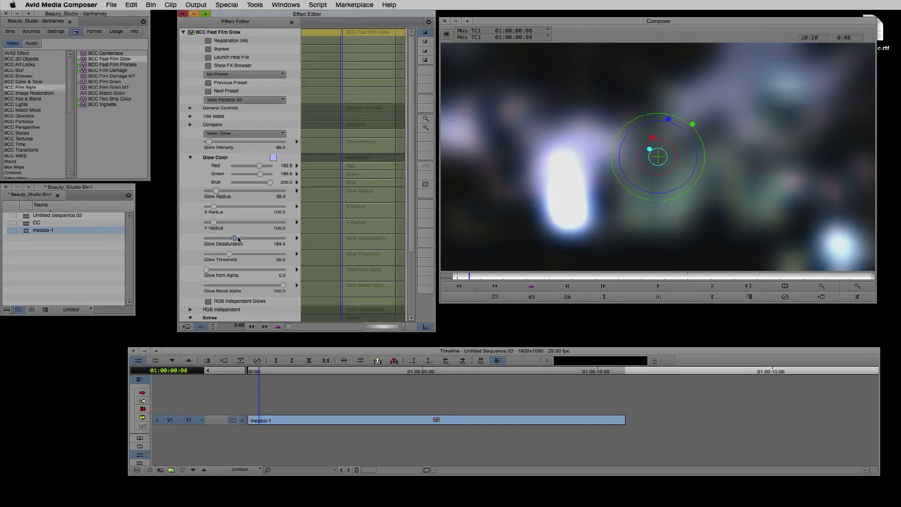
left_click_drag(229, 254, 215, 254)
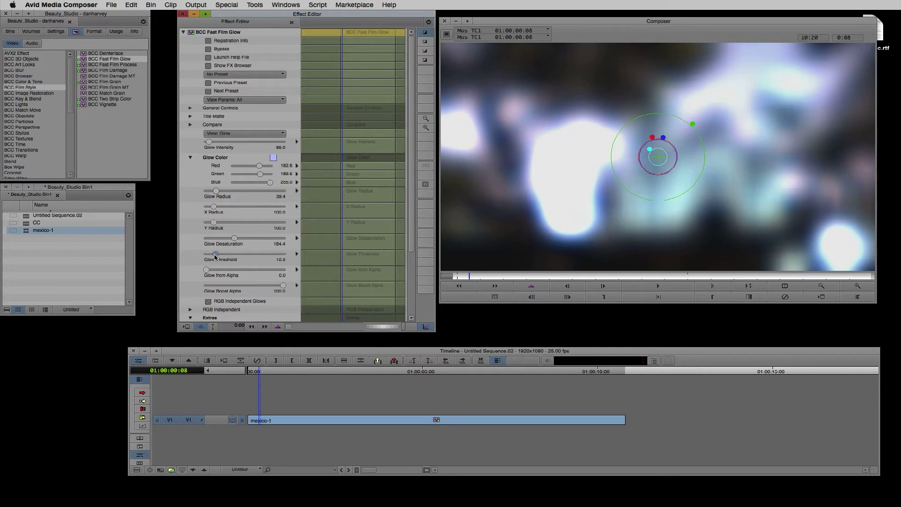
left_click_drag(215, 254, 237, 254)
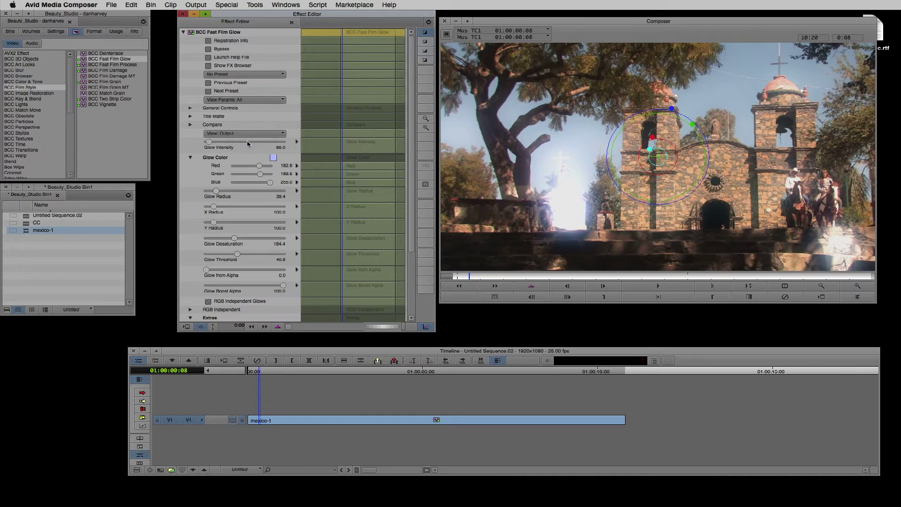
scroll("down", 3)
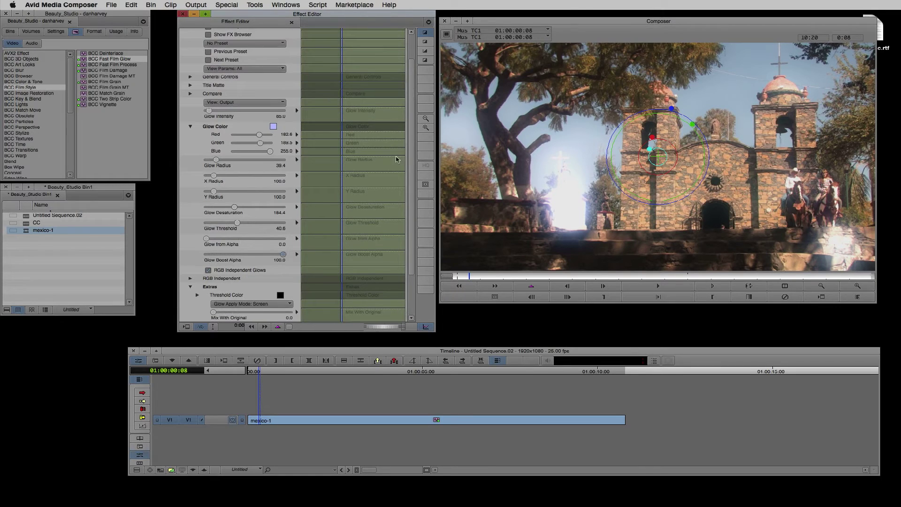
left_click(251, 251)
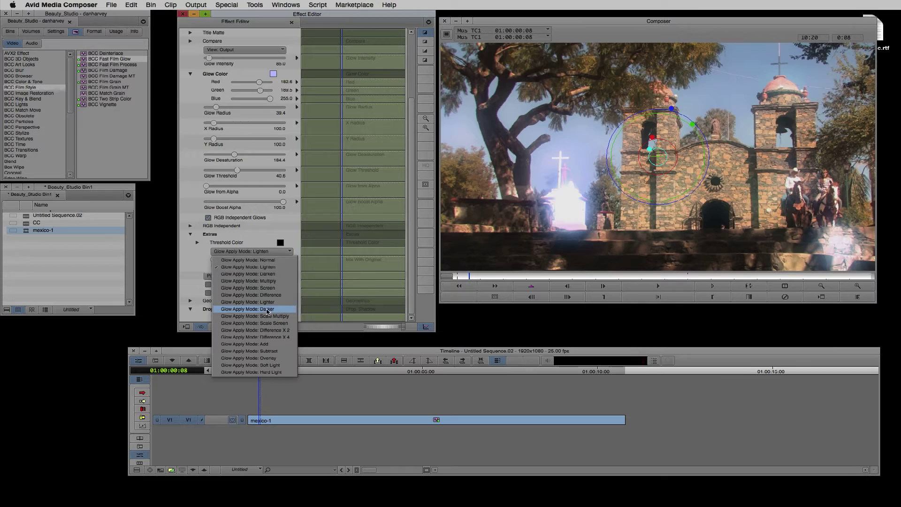
left_click(247, 288)
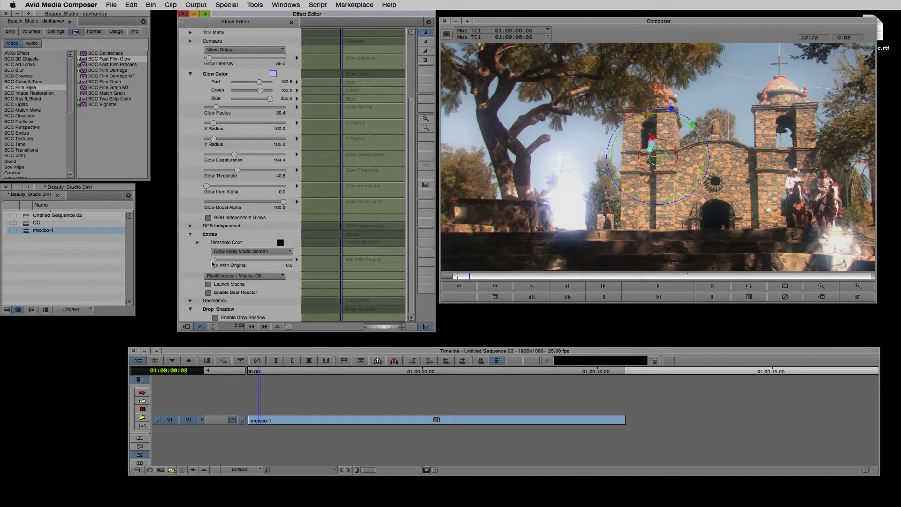
left_click_drag(214, 260, 279, 260)
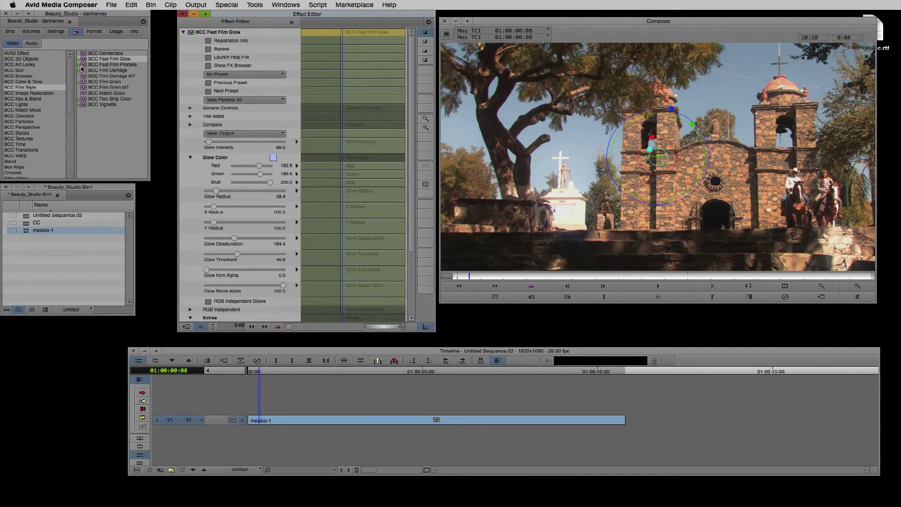
Apply BCC Fast Film Process to mexico-1 and bring up its Pre-process preset browser
left_click(113, 64)
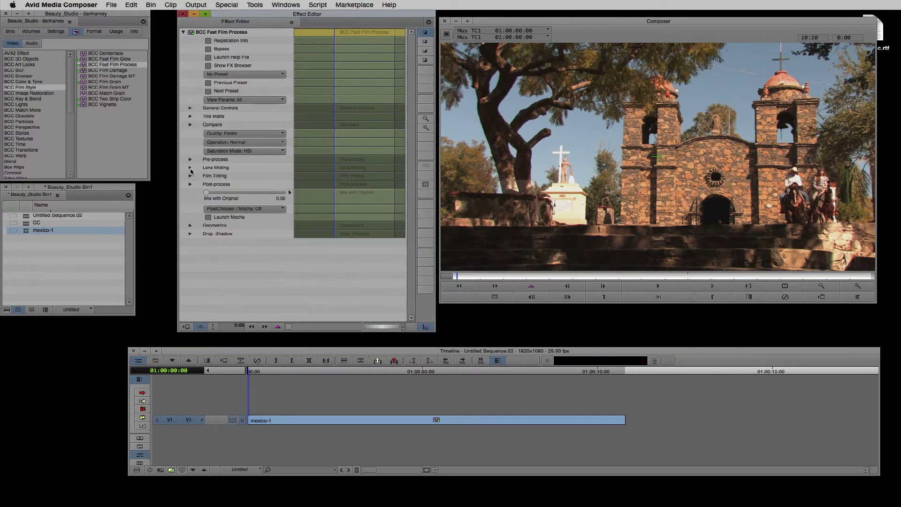
left_click(189, 159)
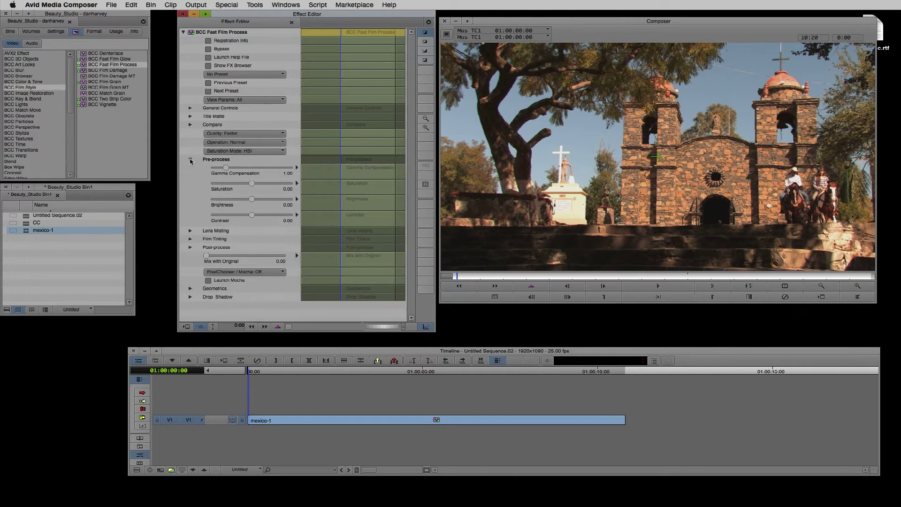
left_click(190, 159)
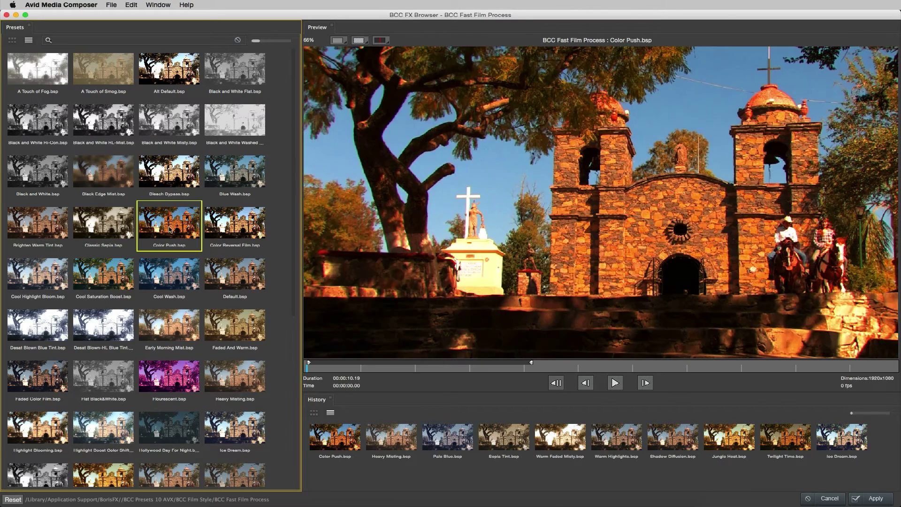
Preview the Flourescent and Night Interior presets and apply the warm, hazy look
left_click(169, 378)
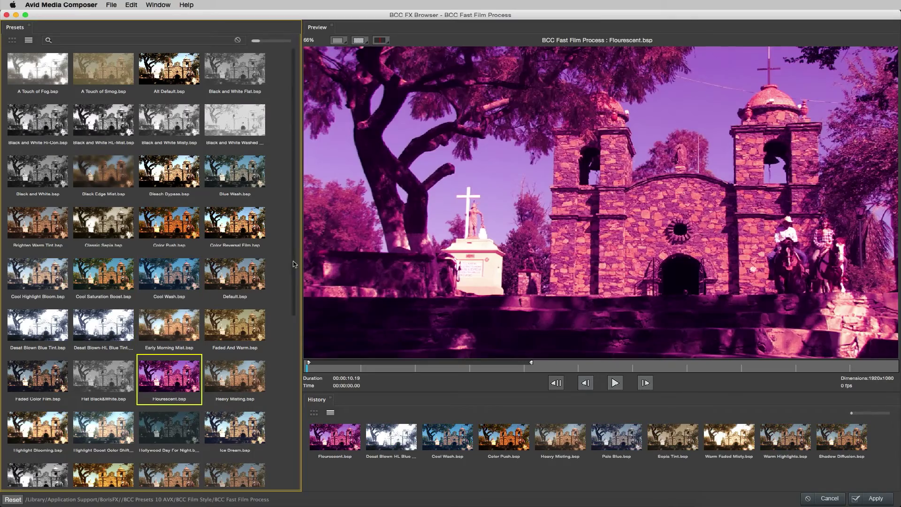
left_click(169, 345)
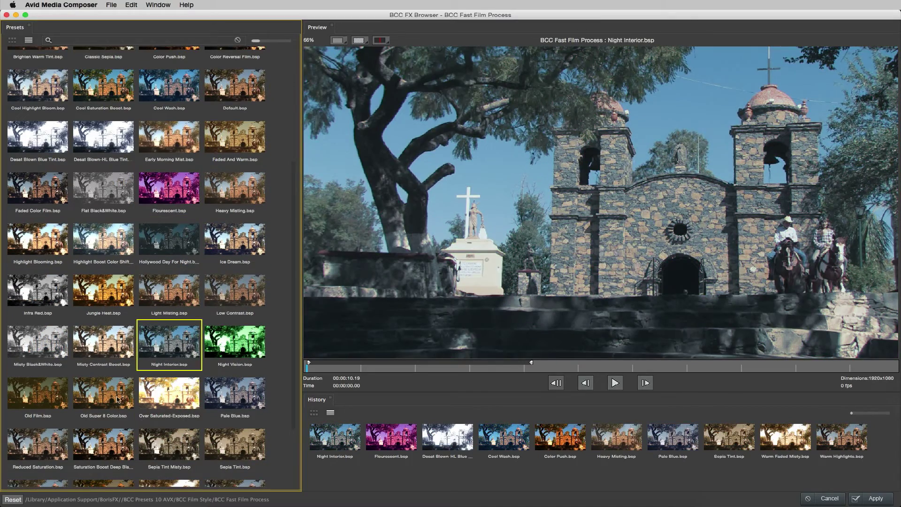
left_click(104, 396)
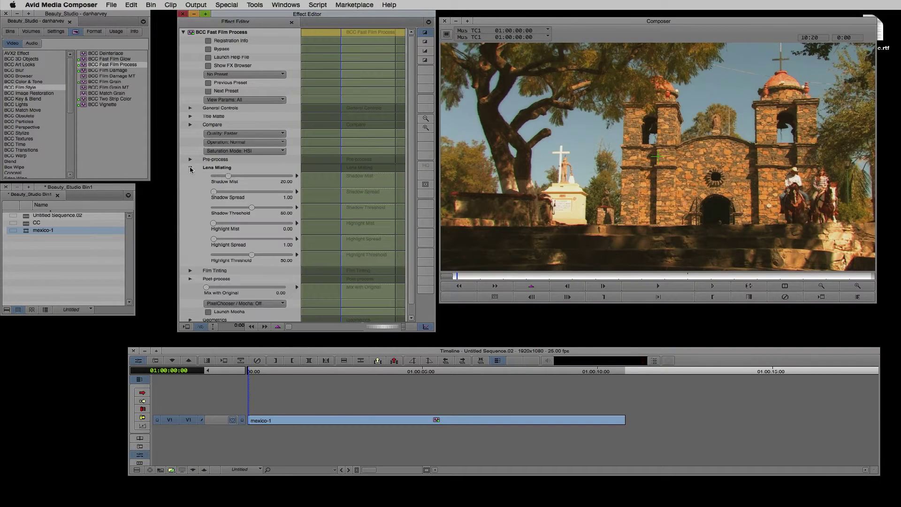
Set Lens Misting Shadow Spread near 41.9, Shadow Threshold near 36.3, and save as preset 'Dan_01'
left_click_drag(214, 191, 264, 191)
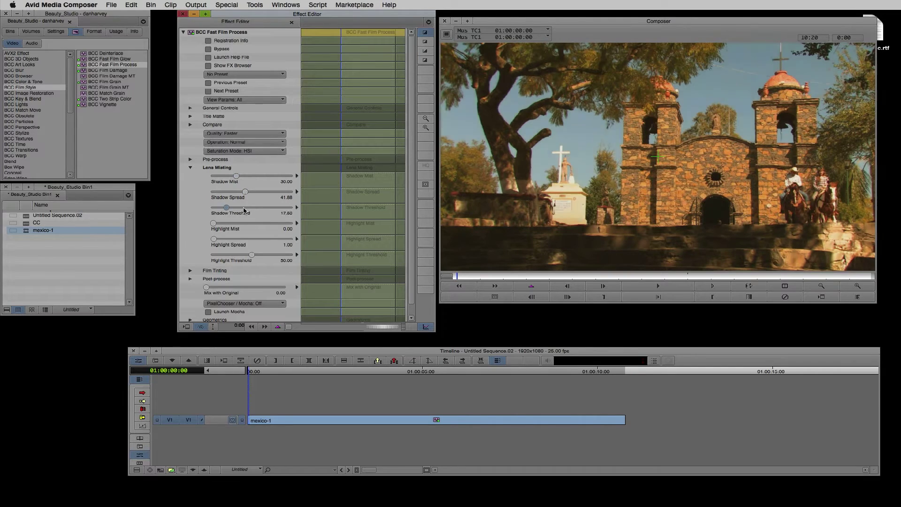
left_click_drag(228, 206, 239, 206)
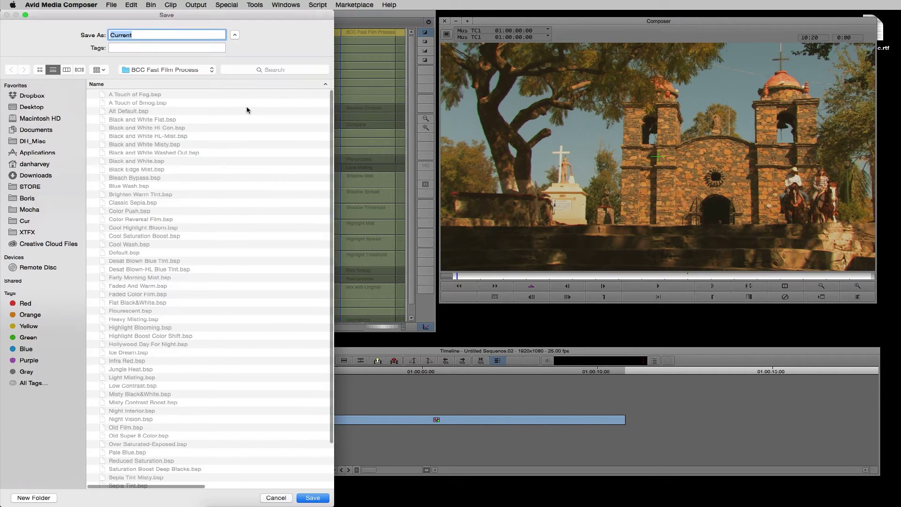
type("Dan_01")
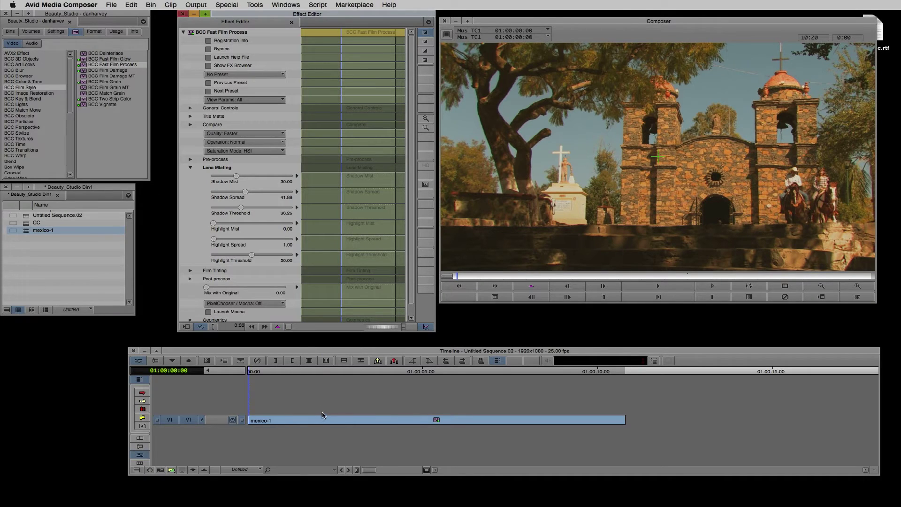
left_click(23, 81)
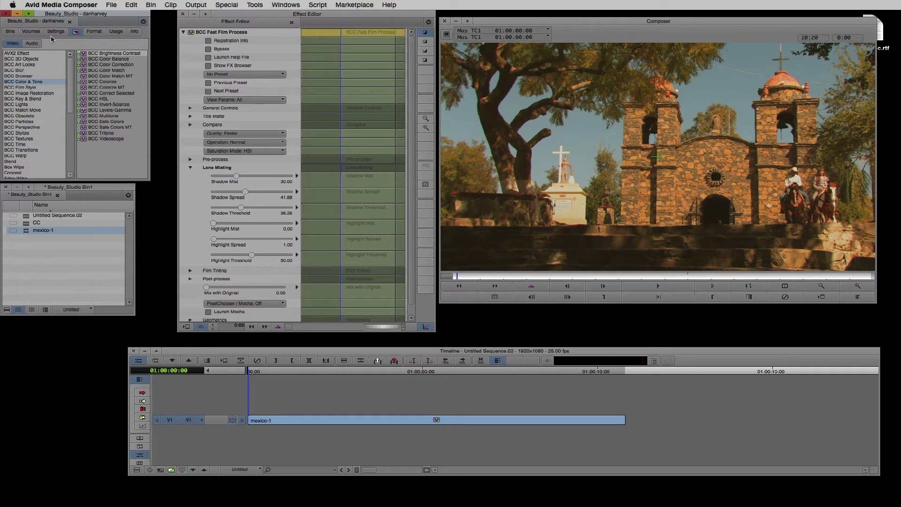
Apply BCC Correct Selected from the Color & Tone category to mexico-1
left_click(105, 87)
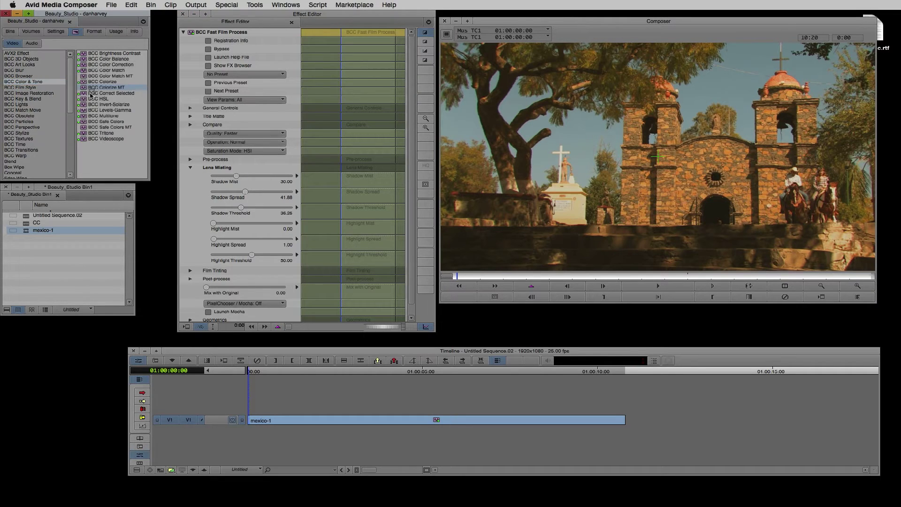
left_click(110, 93)
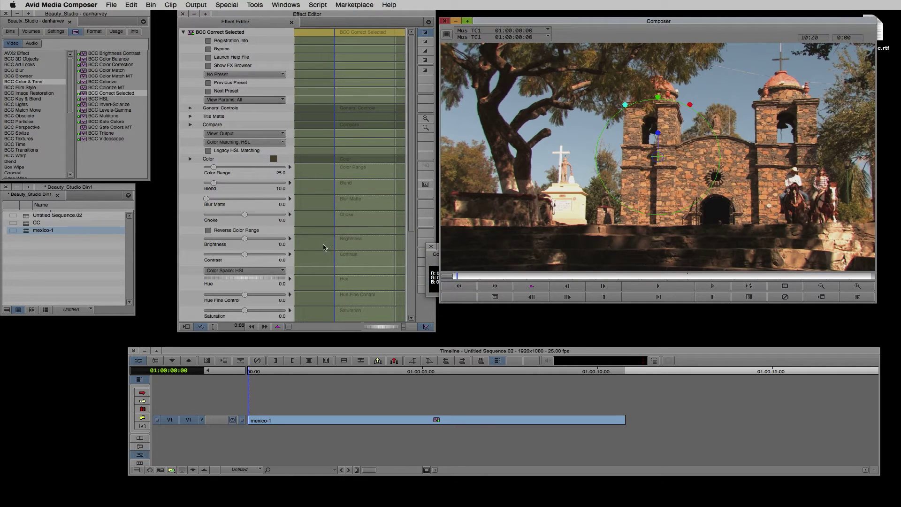
Shift hue to about 46, narrow Color Range to about 11.3 and raise Blend to about 19.4
left_click_drag(214, 280, 264, 280)
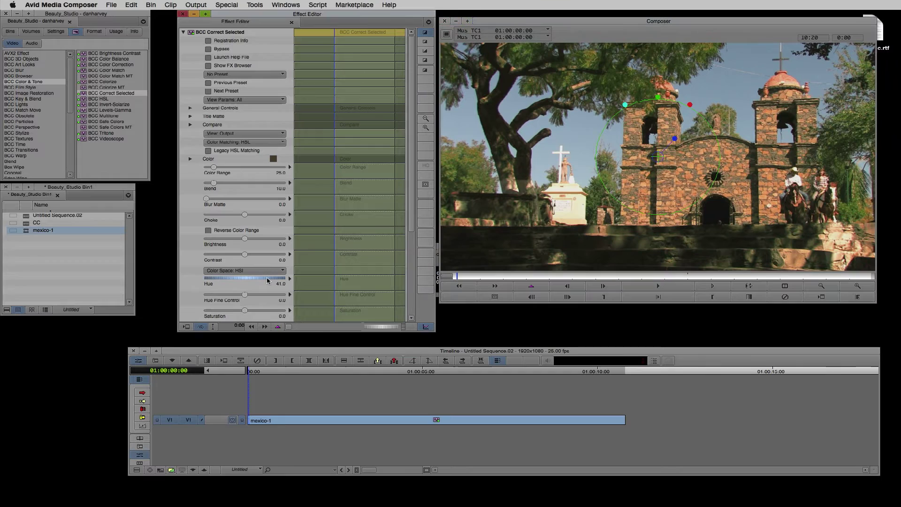
left_click_drag(247, 284, 261, 284)
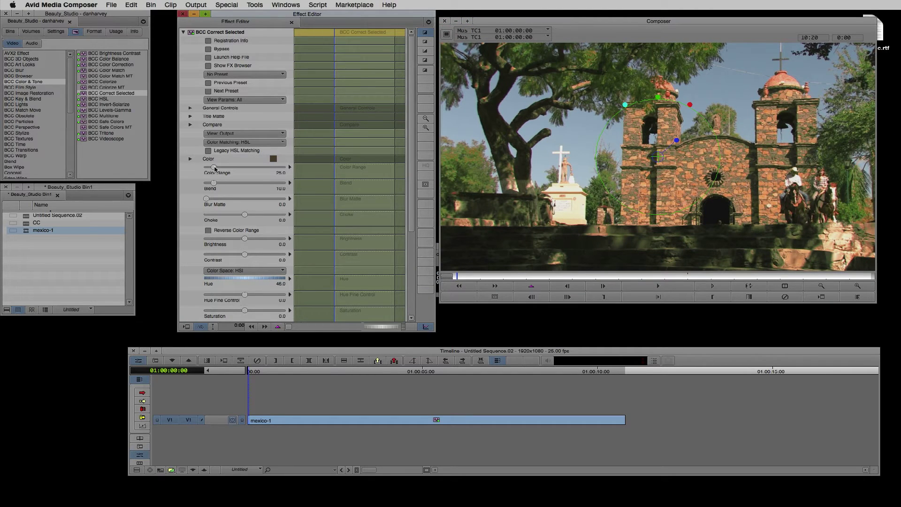
left_click_drag(244, 167, 207, 167)
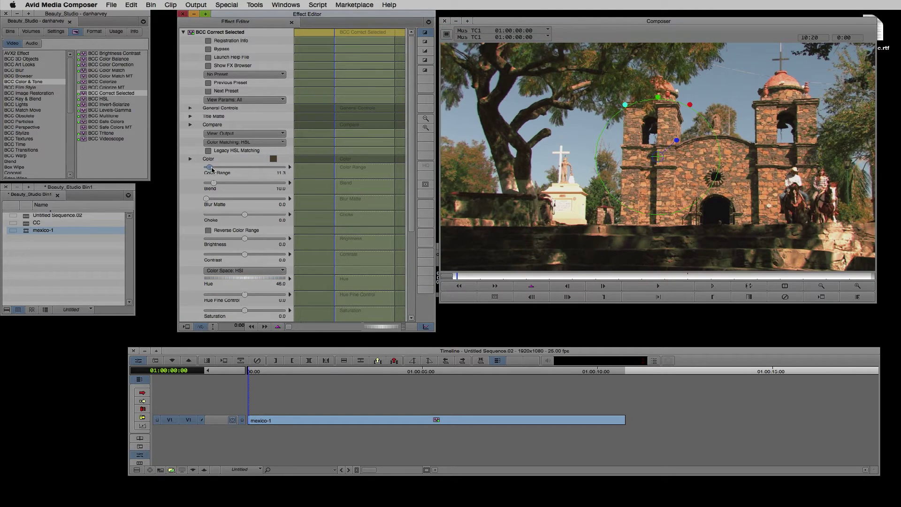
left_click_drag(207, 182, 220, 183)
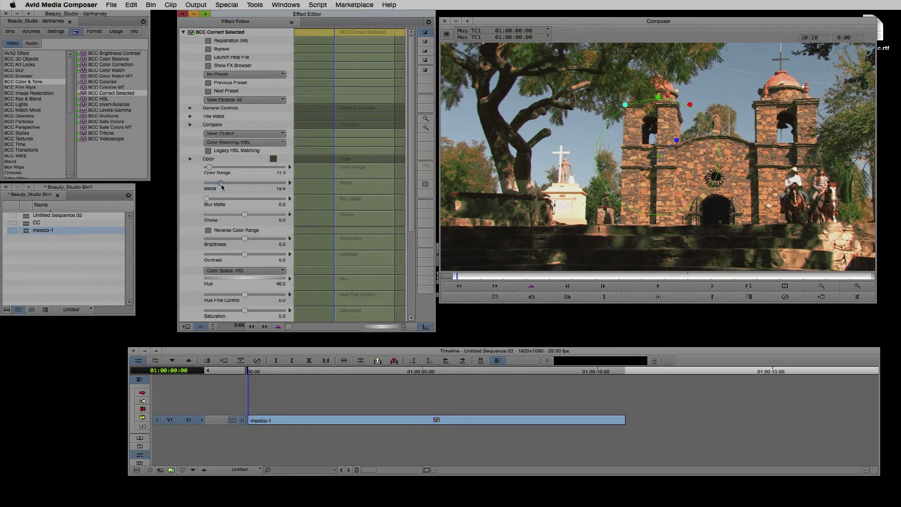
Invert the PixelChooser rectangular mask and set Scale X and Scale Y to 200
scroll("down", 3)
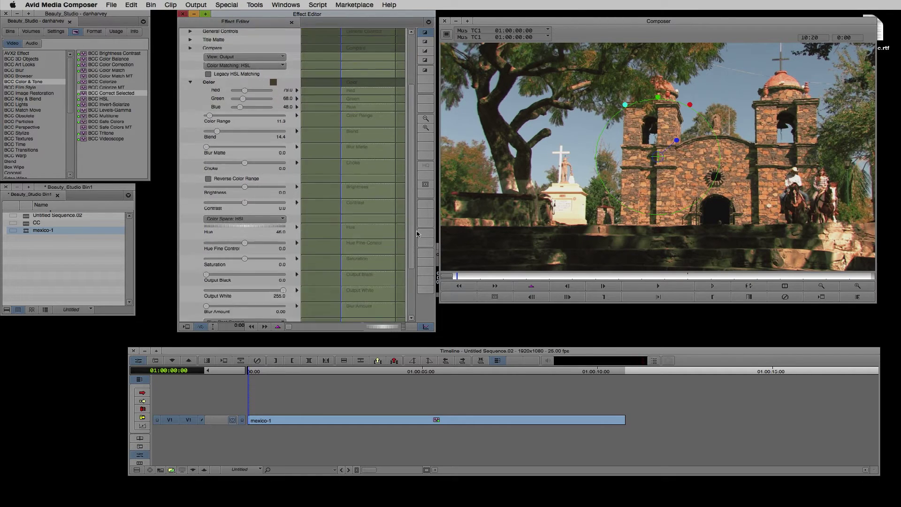
scroll("down", 3)
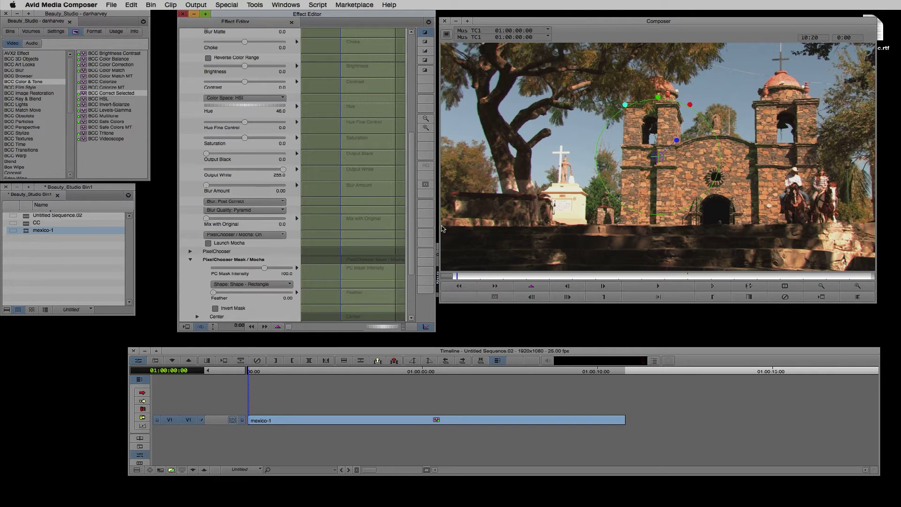
scroll("down", 3)
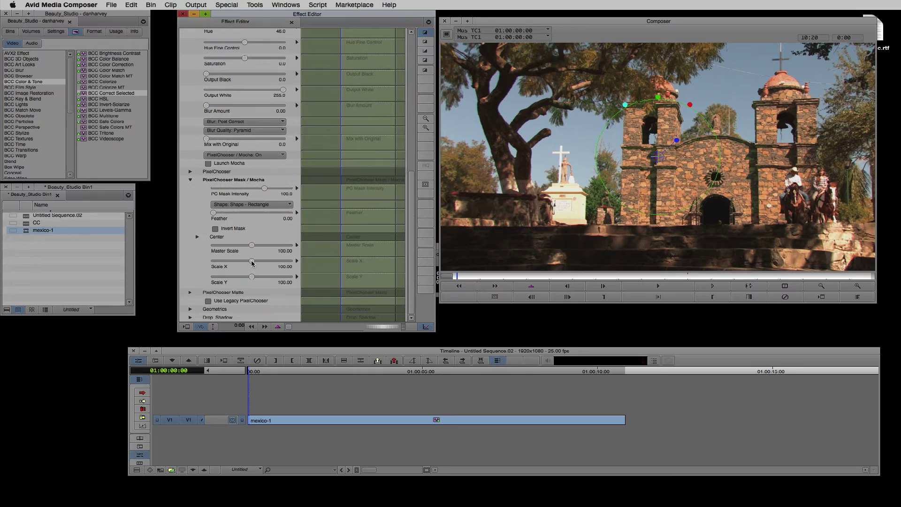
left_click_drag(252, 262, 289, 262)
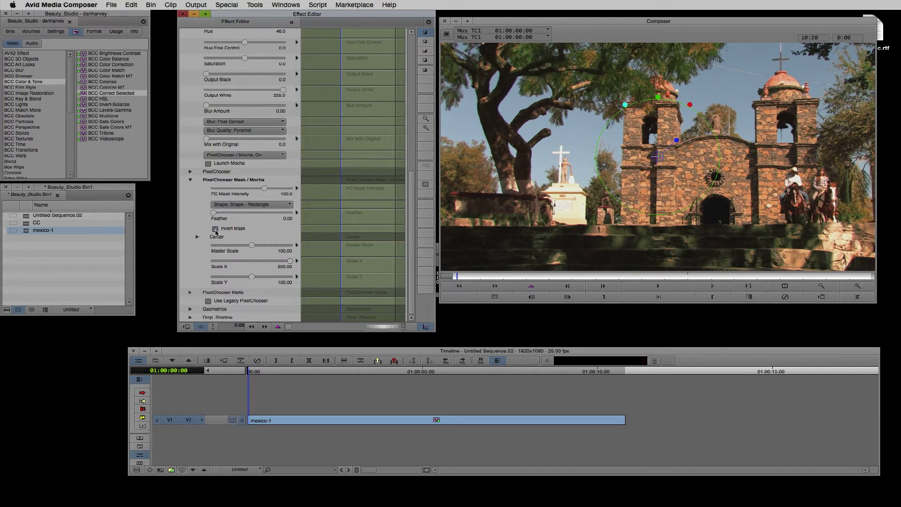
left_click(216, 229)
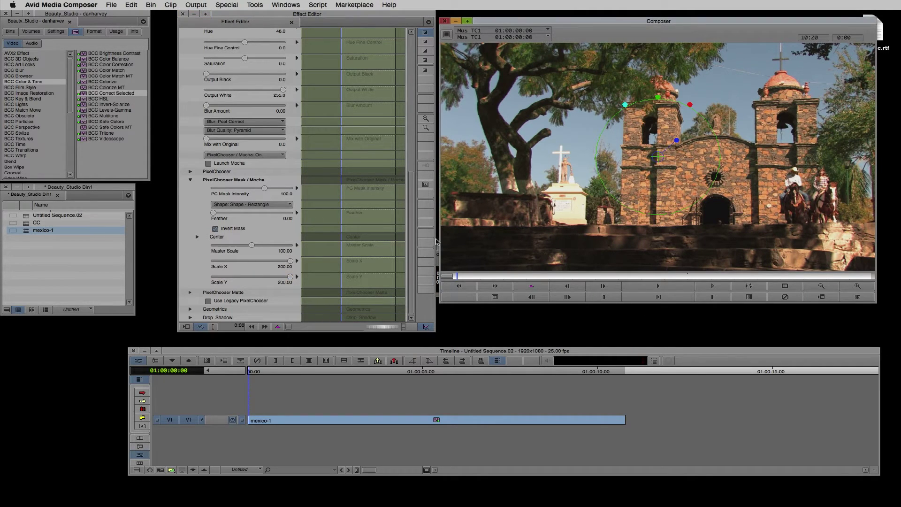
left_click_drag(208, 220, 247, 220)
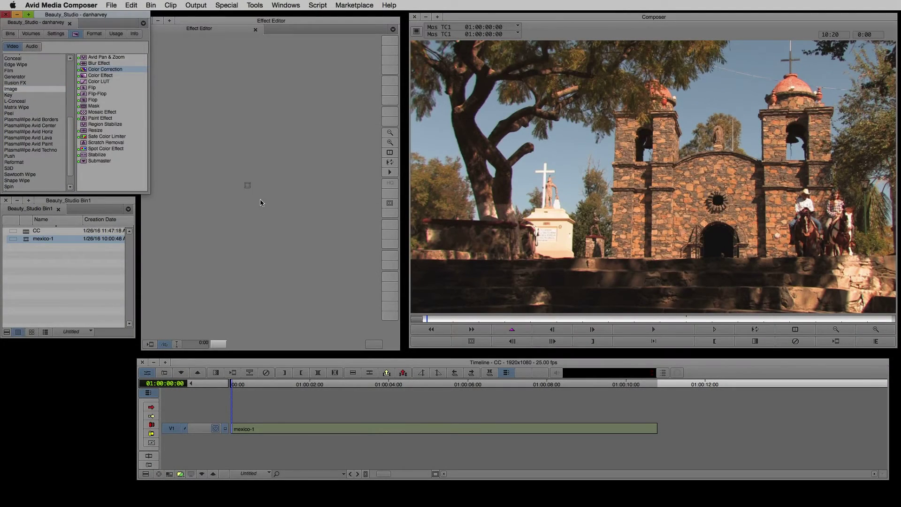
In Color Correction mode, lift the midtones on the Master curve to brighten the shot
left_click(286, 5)
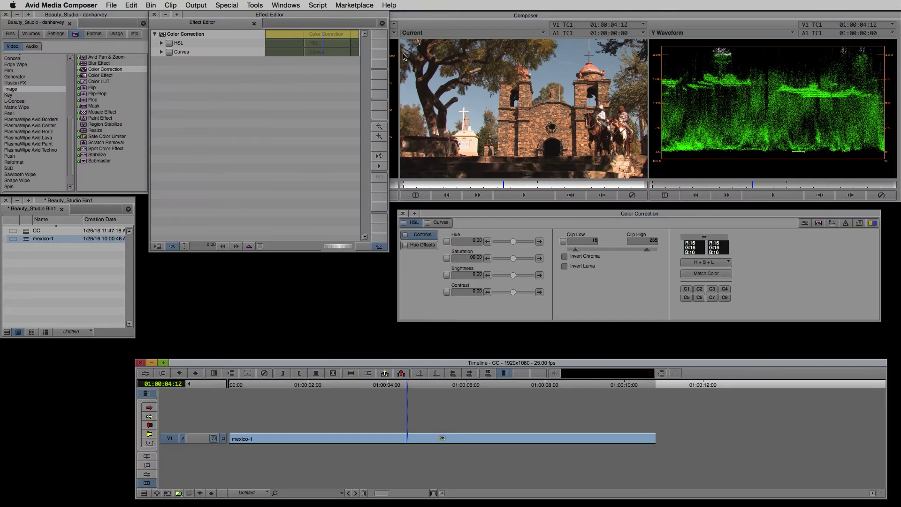
left_click(439, 222)
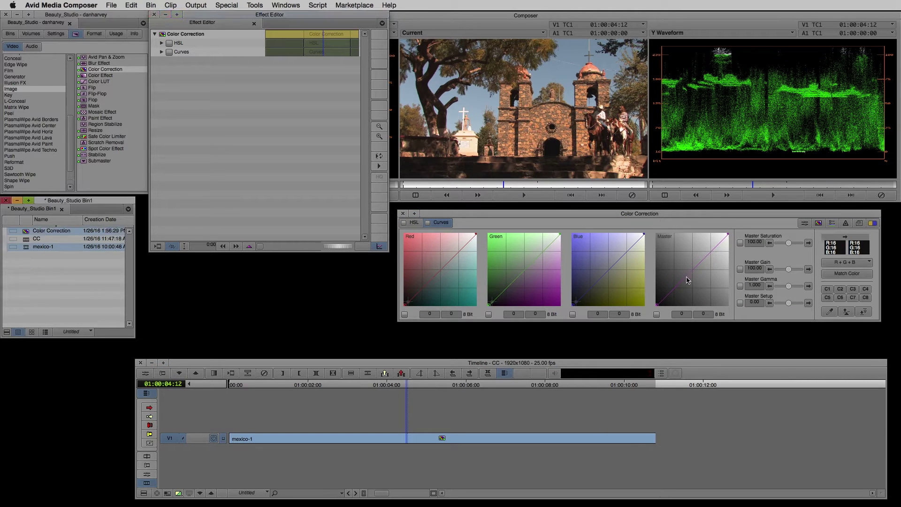
left_click_drag(693, 276, 698, 268)
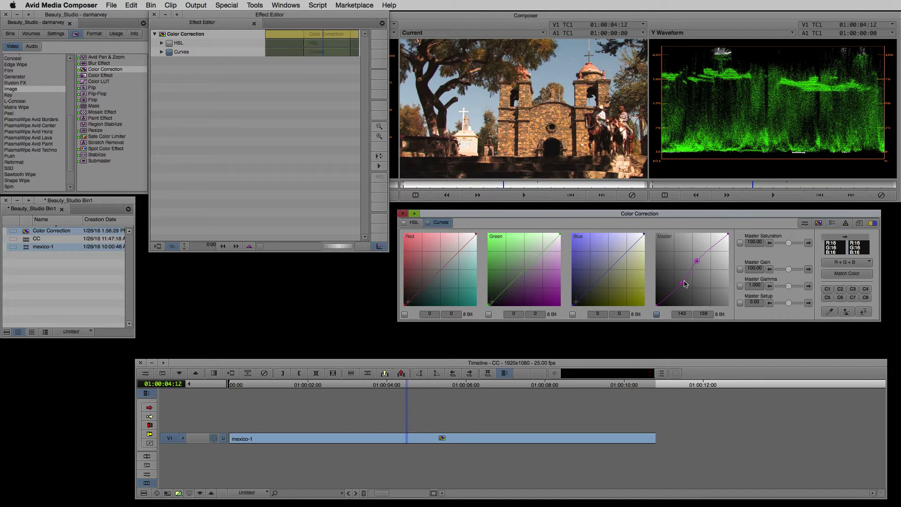
Shift the midtone colour balance with the HSL Hue Offsets Midtones wheel
left_click(419, 246)
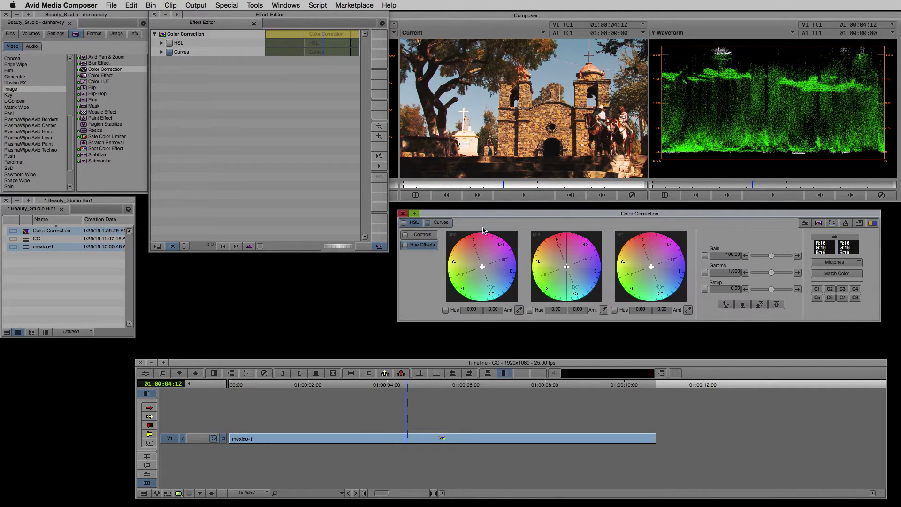
left_click_drag(581, 266, 567, 271)
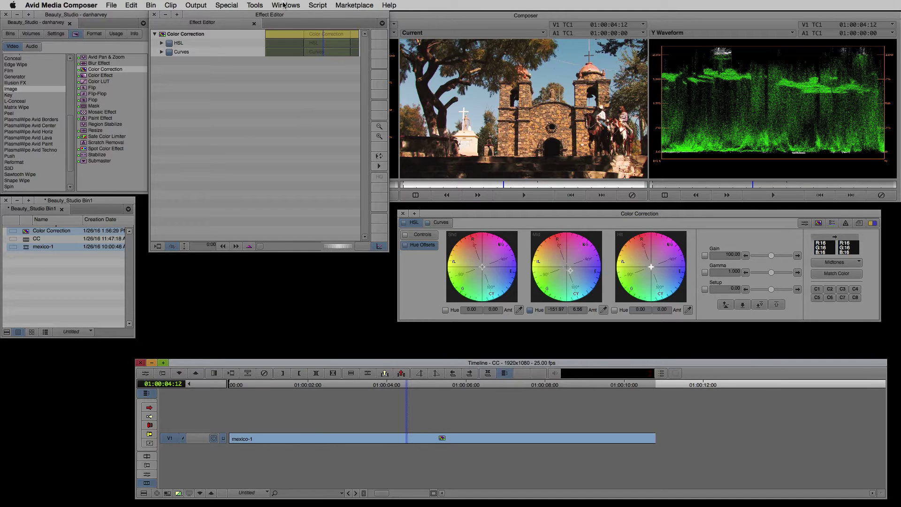
left_click(286, 5)
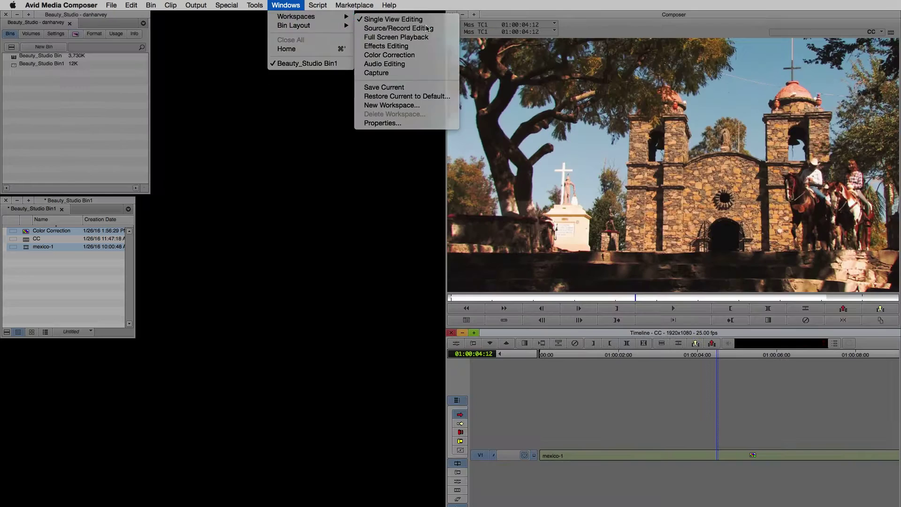
Switch to Source/Record Editing and add a second video track to the CC sequence
left_click(398, 27)
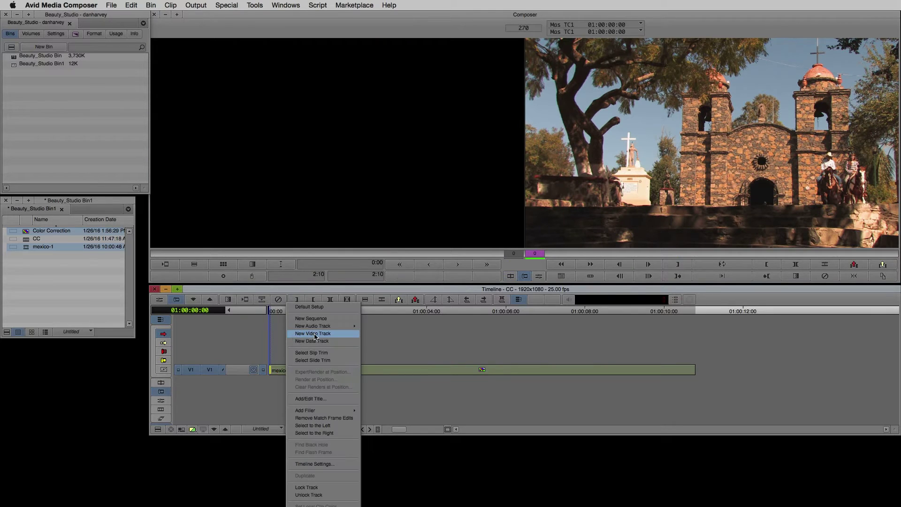
left_click(312, 333)
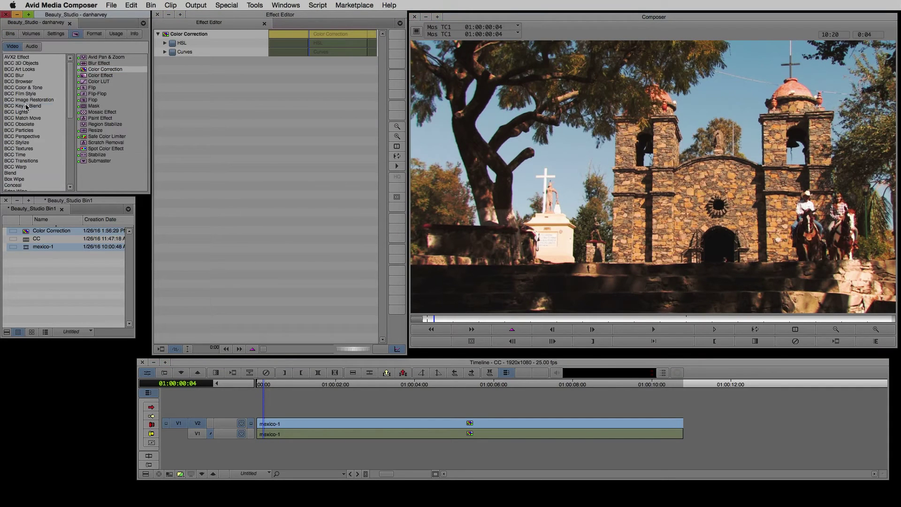
Apply BCC Pixel Chooser from Key & Blend to the V2 clip and expand its parameters
left_click(23, 106)
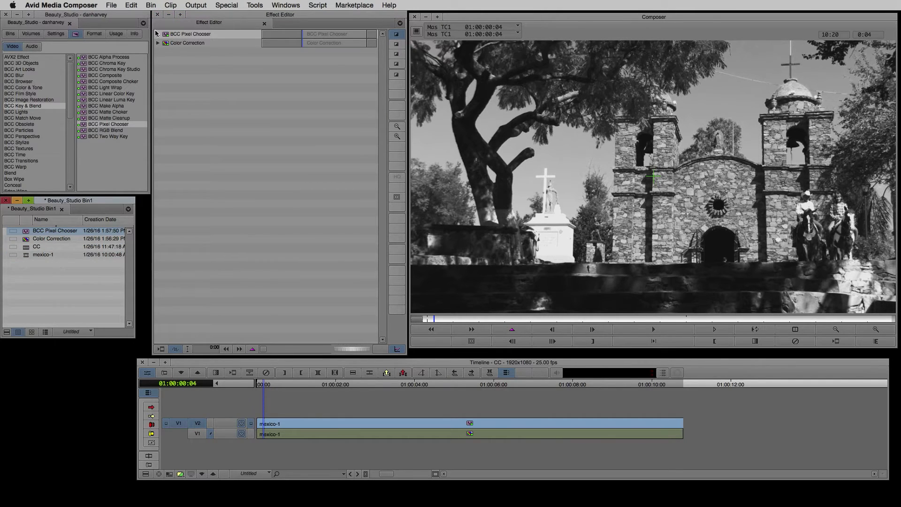
left_click(158, 34)
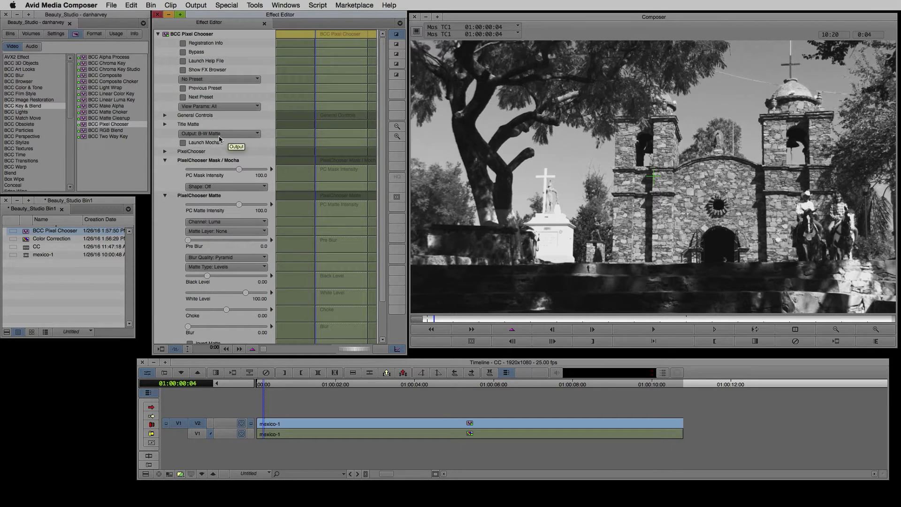
Set Channel to Key, pick the sky colour via Alpha output, then return Output to B-W Matte
left_click(226, 221)
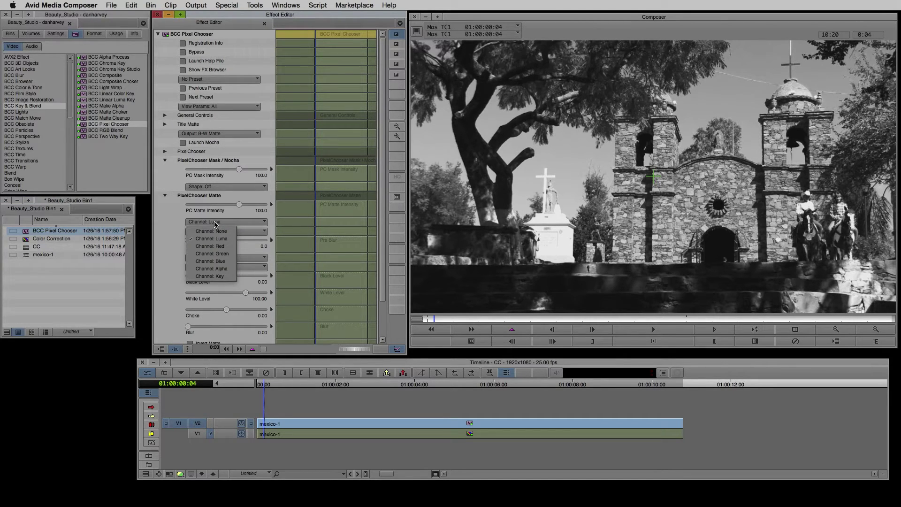
left_click(209, 276)
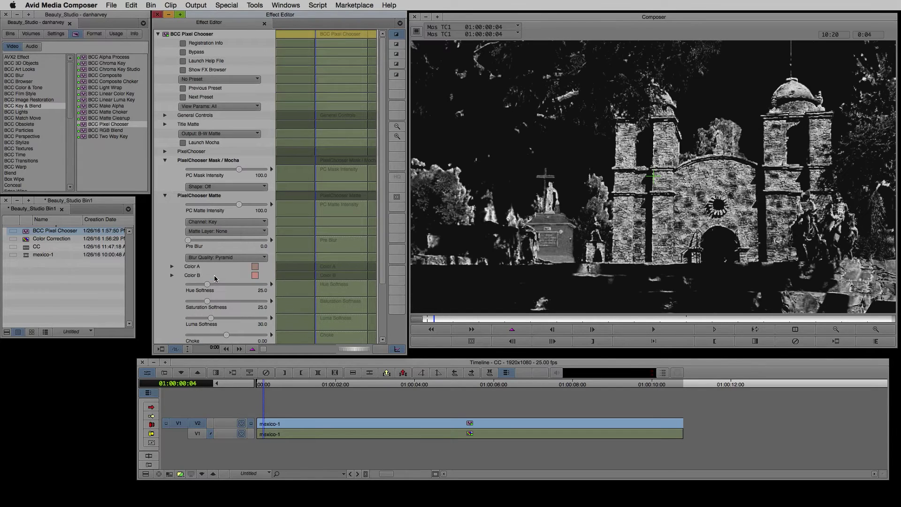
left_click(220, 134)
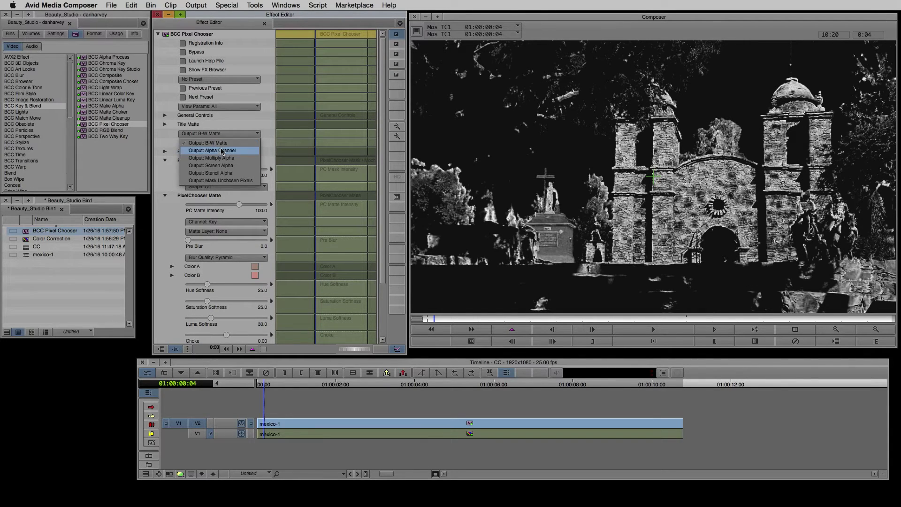
left_click(211, 150)
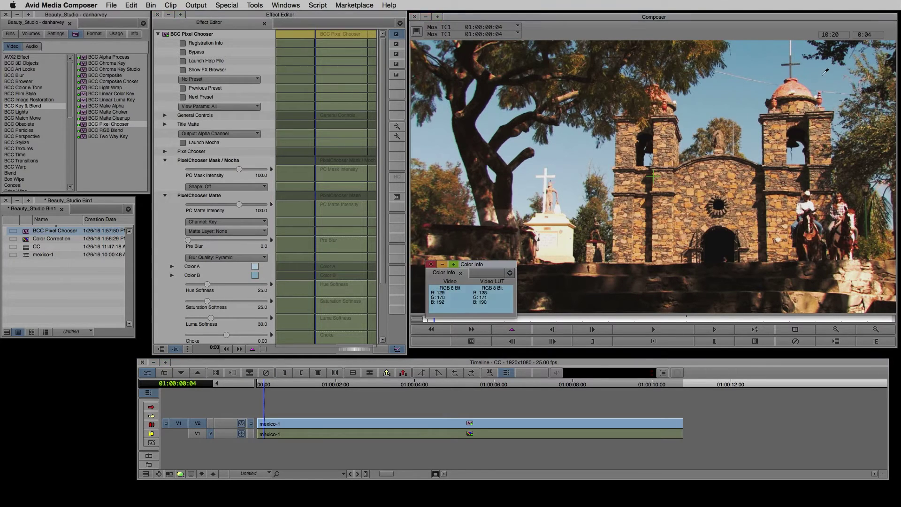
left_click(219, 133)
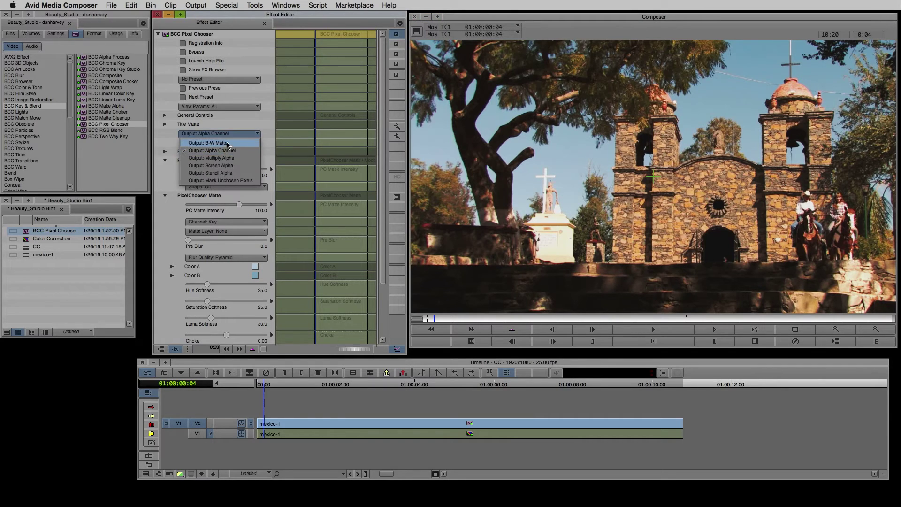
left_click(211, 143)
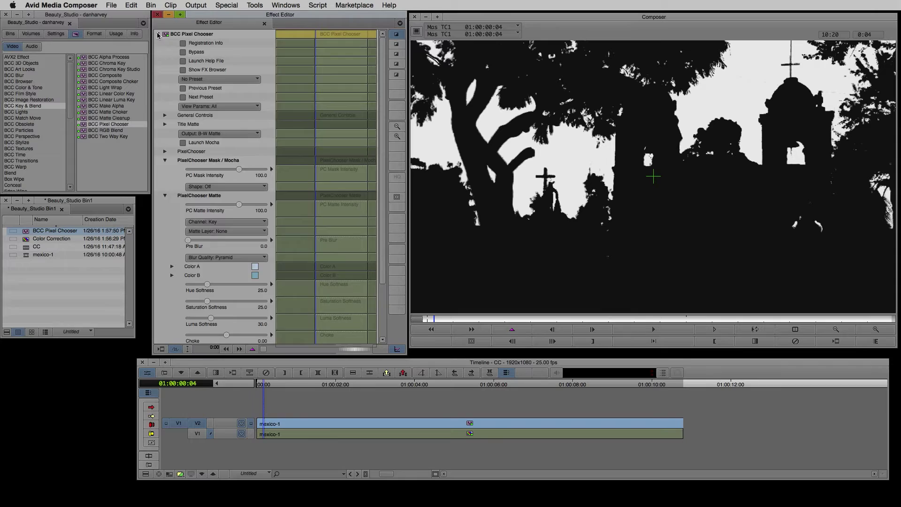
left_click(286, 5)
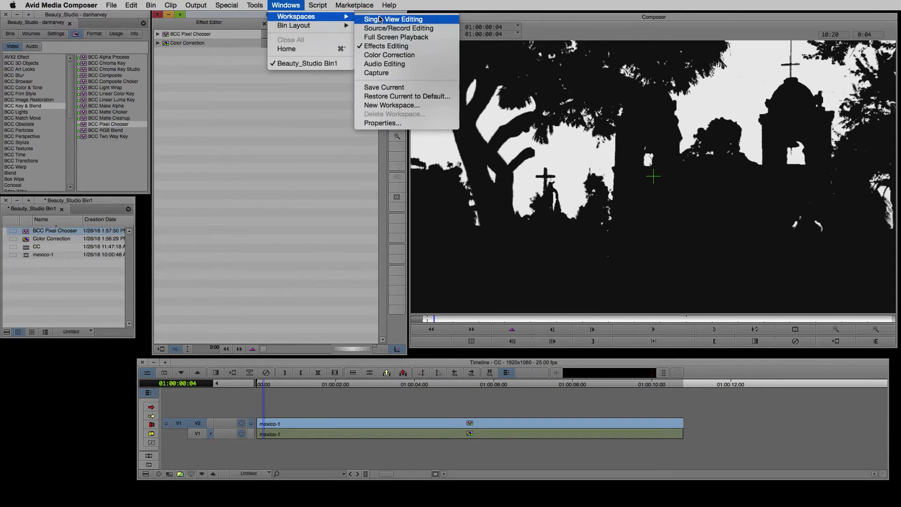
Switch to the Color Correction workspace and show the HSL hue/saturation/brightness controls
left_click(389, 55)
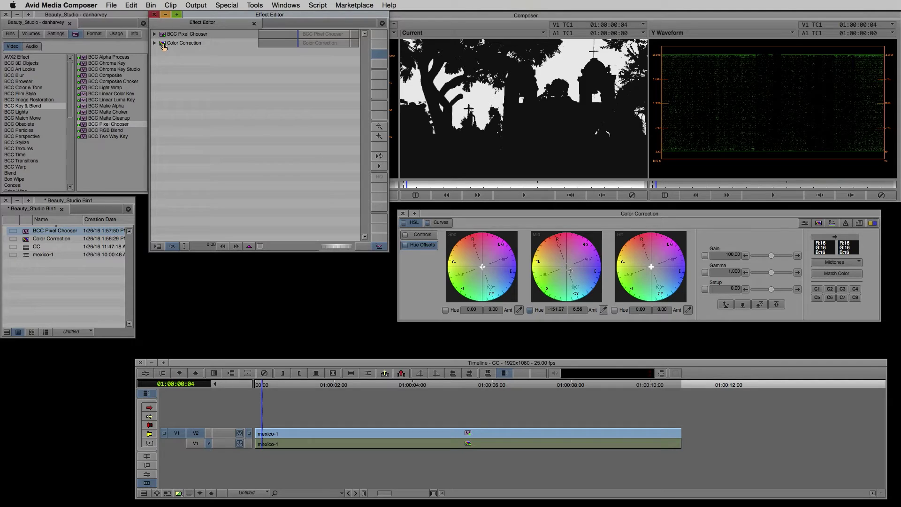
left_click(162, 43)
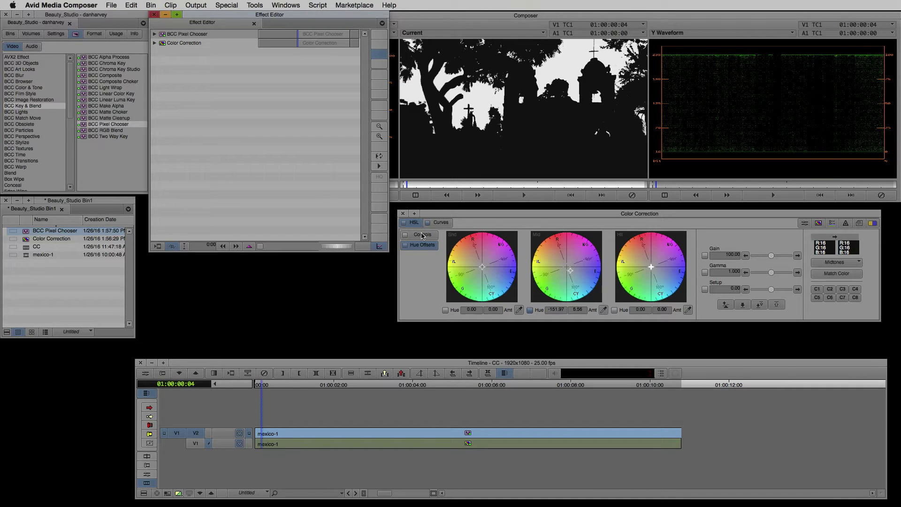
left_click(419, 234)
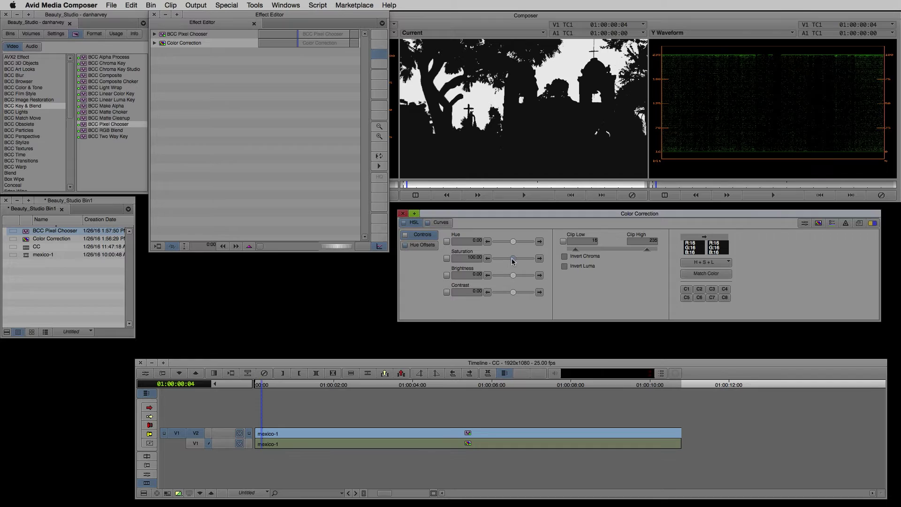
Test the Saturation slider from zero to maximum and settle it back near 100
left_click_drag(512, 259, 493, 258)
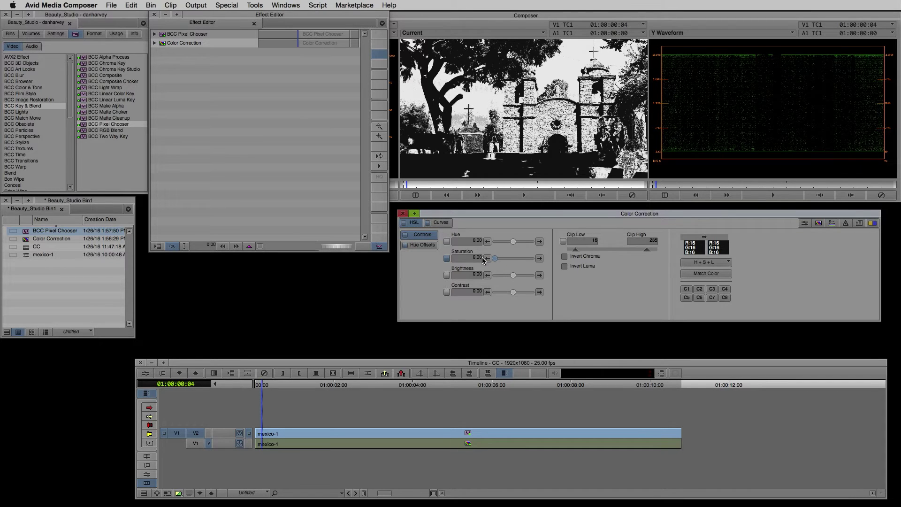
left_click_drag(494, 259, 511, 258)
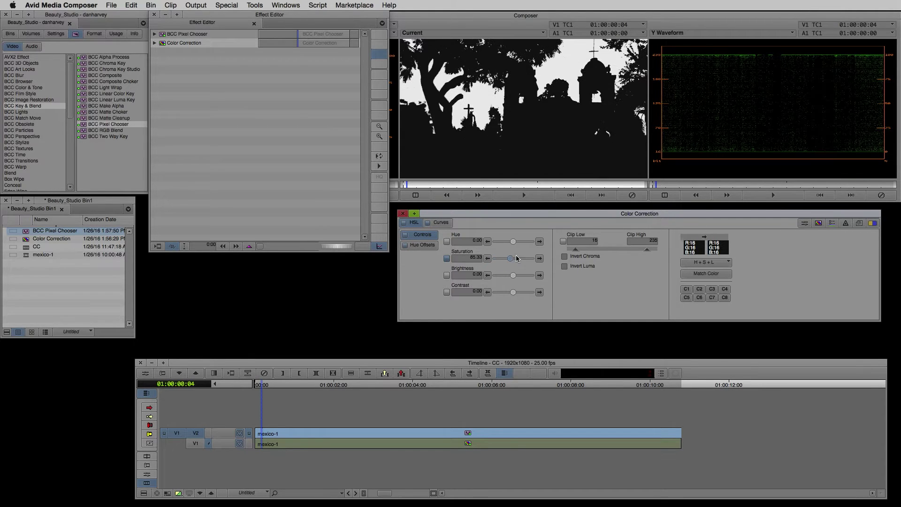
left_click_drag(510, 258, 531, 258)
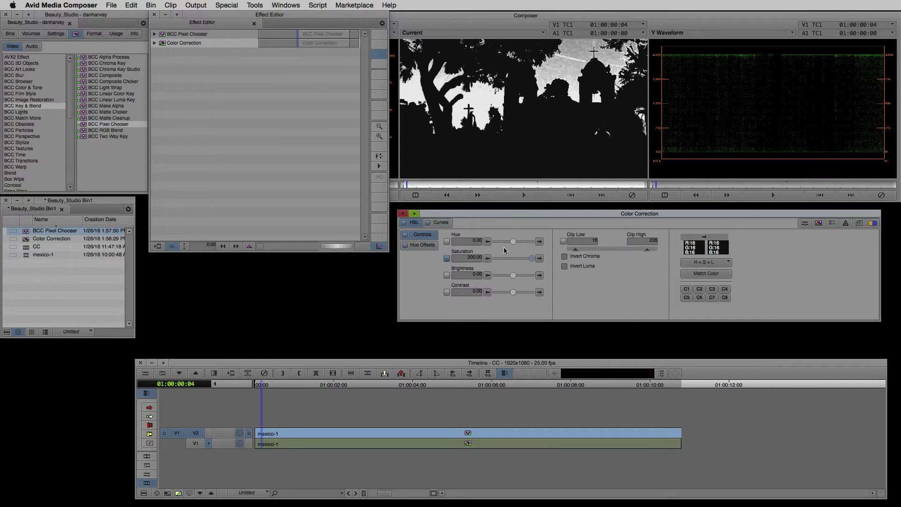
left_click_drag(531, 258, 493, 259)
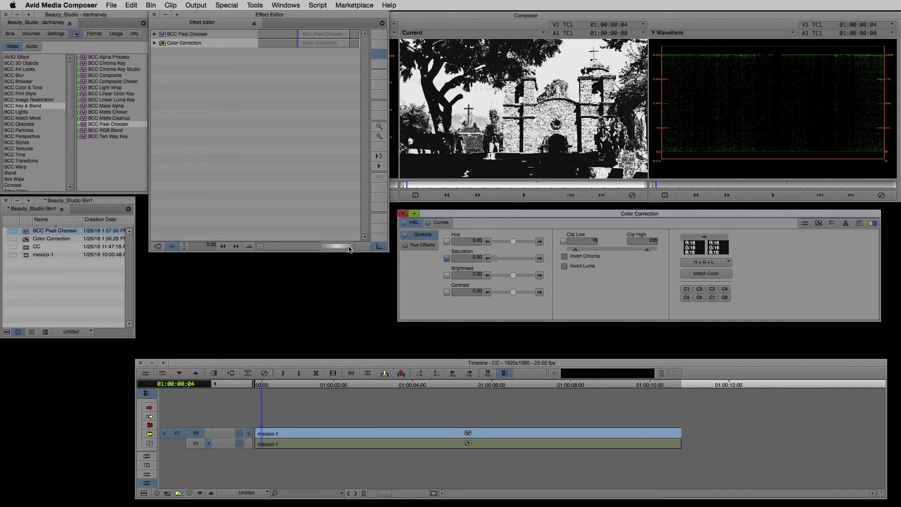
left_click_drag(512, 258, 513, 258)
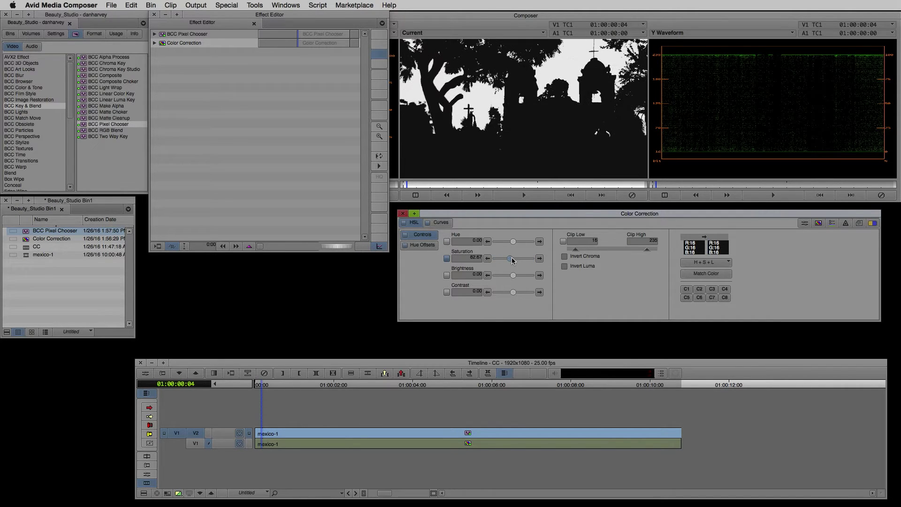
left_click_drag(511, 258, 515, 258)
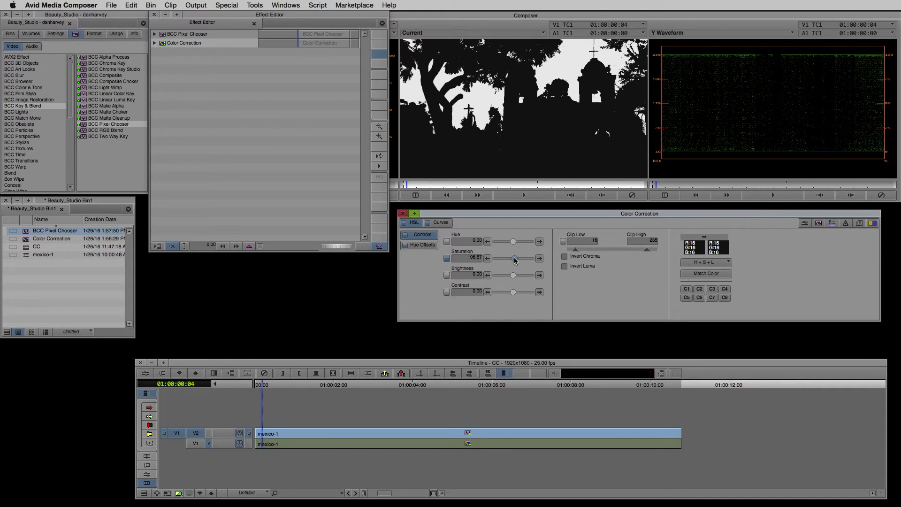
left_click_drag(514, 258, 513, 258)
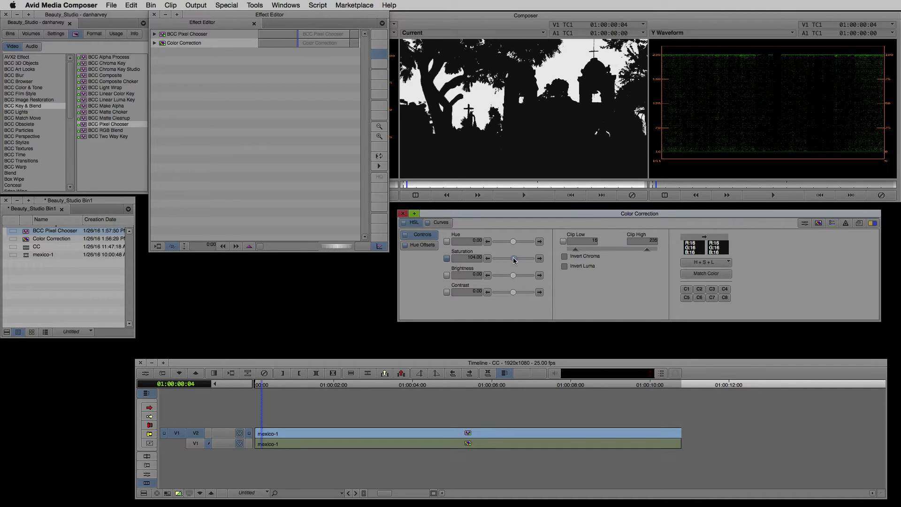
left_click(154, 34)
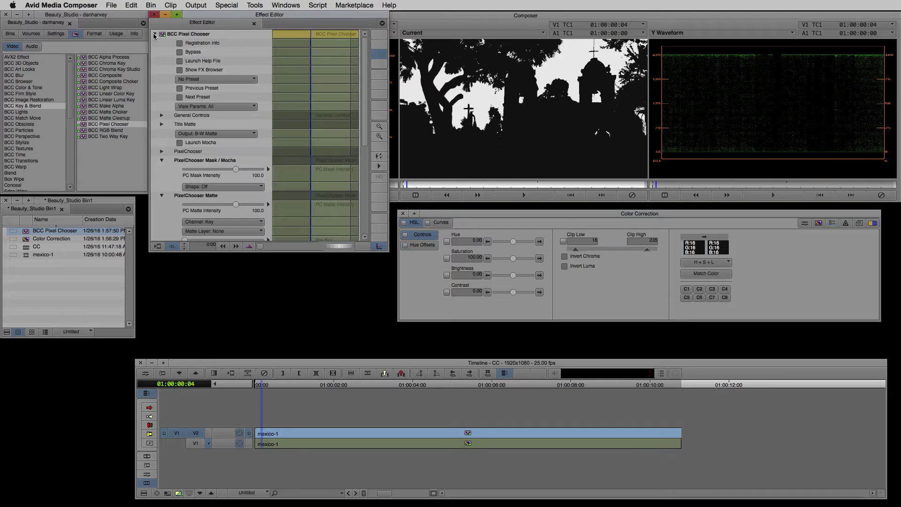
Collapse the matte preview and raise the shadow layer's Saturation to about 170
left_click(223, 231)
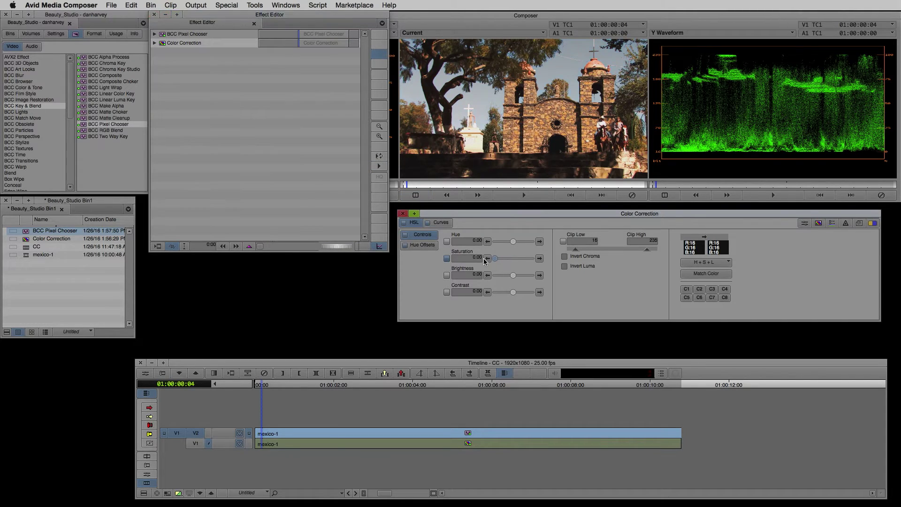
left_click_drag(494, 258, 524, 258)
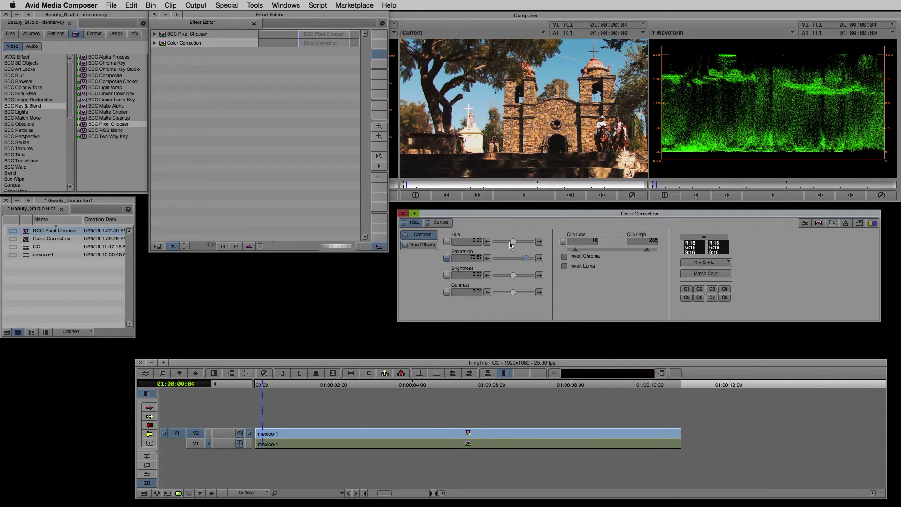
mouse_move(580, 100)
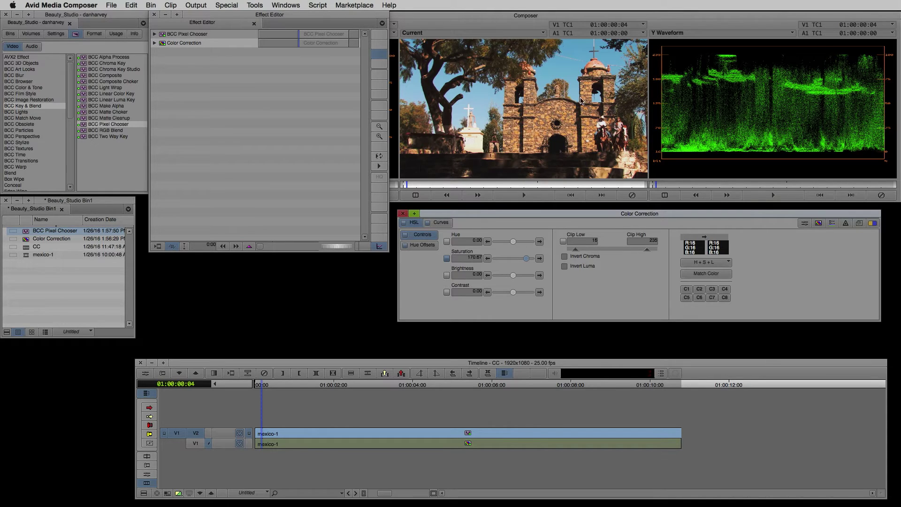
mouse_move(496, 93)
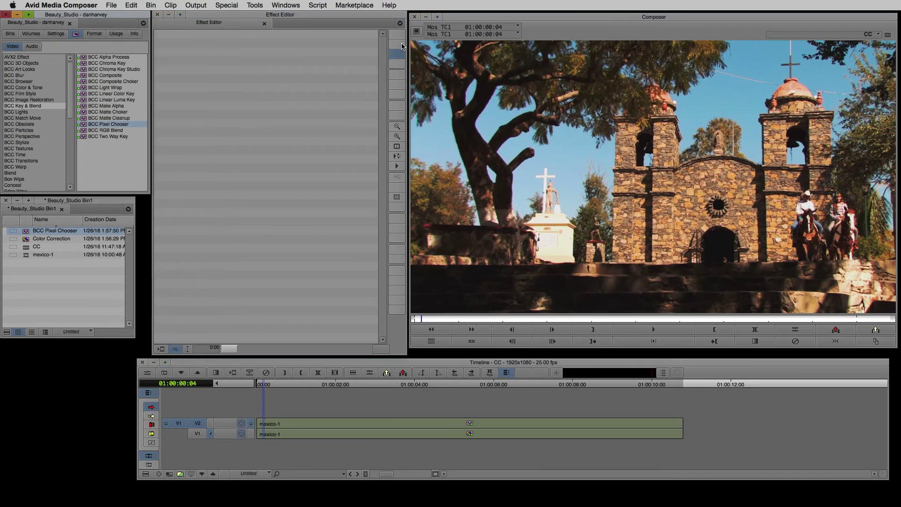
Add a third clip layer with an oval Pixel Chooser mask, Master Scale 141.25, Feather 232.5
key("cmd+y")
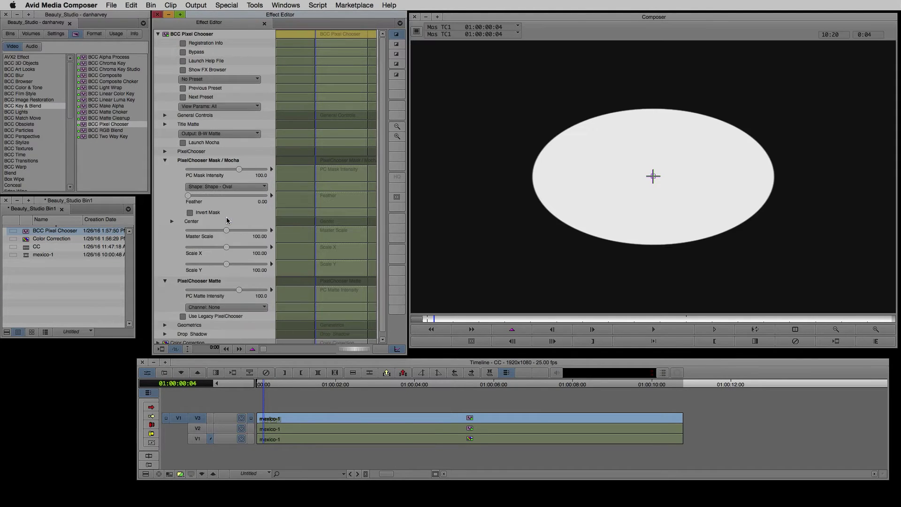
left_click_drag(226, 230, 233, 230)
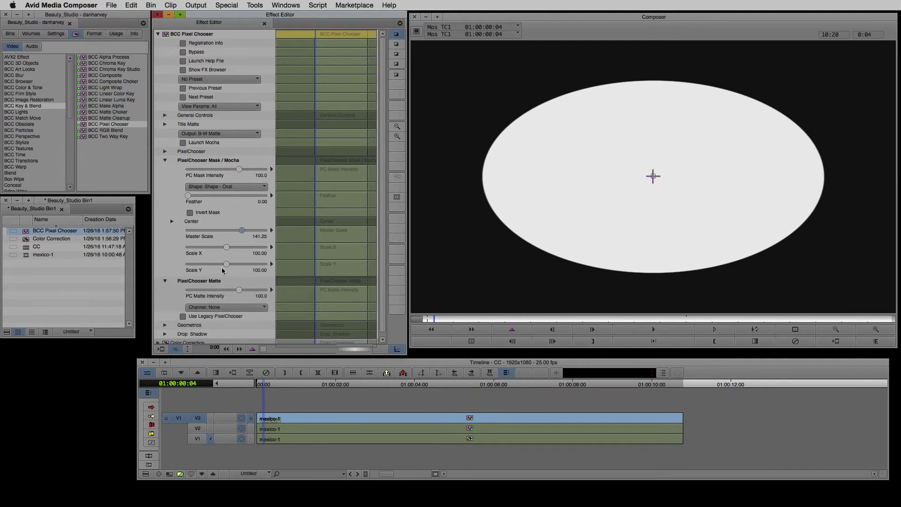
left_click_drag(189, 195, 232, 195)
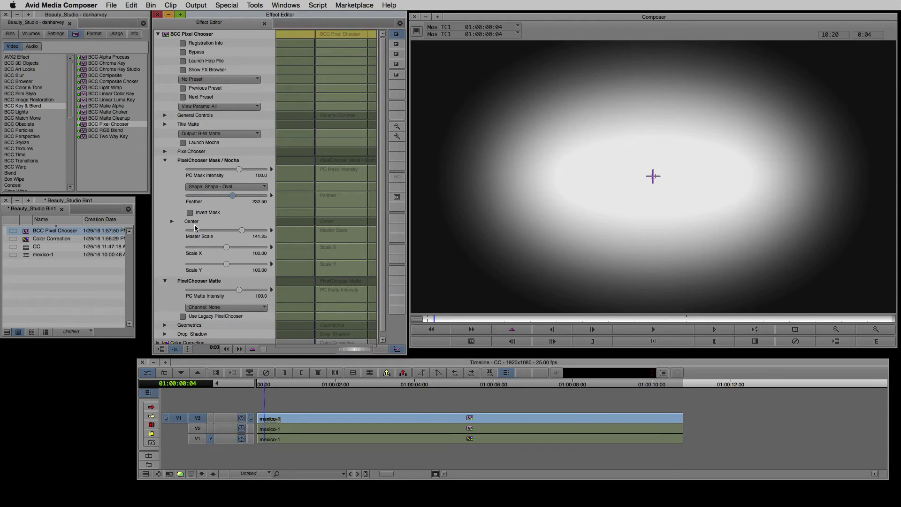
left_click(218, 133)
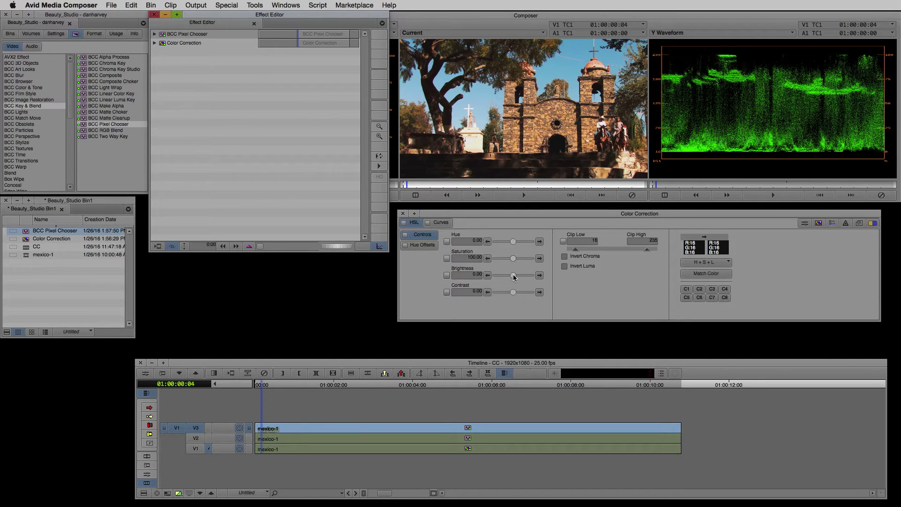
Test the mask with Brightness, enable Invert Mask and preview the inverted oval matte
left_click_drag(513, 275, 506, 276)
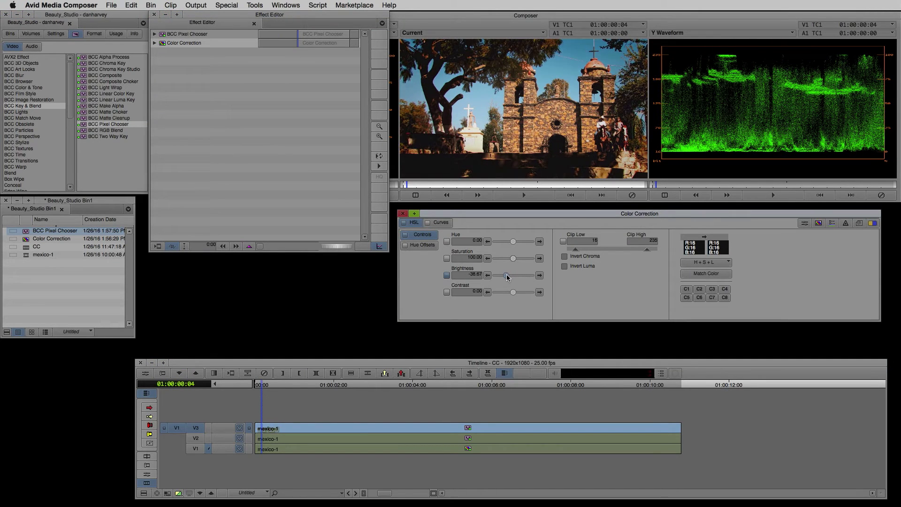
left_click_drag(505, 276, 506, 276)
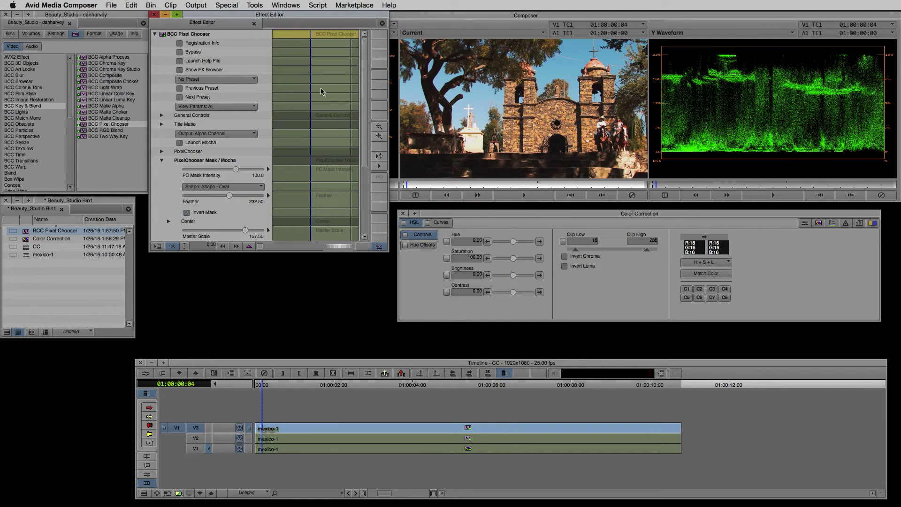
left_click(215, 134)
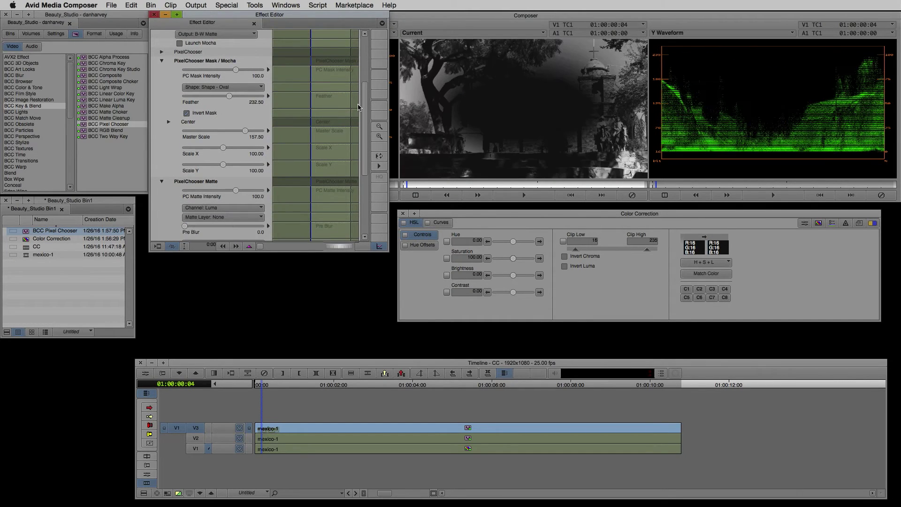
scroll("down", 3)
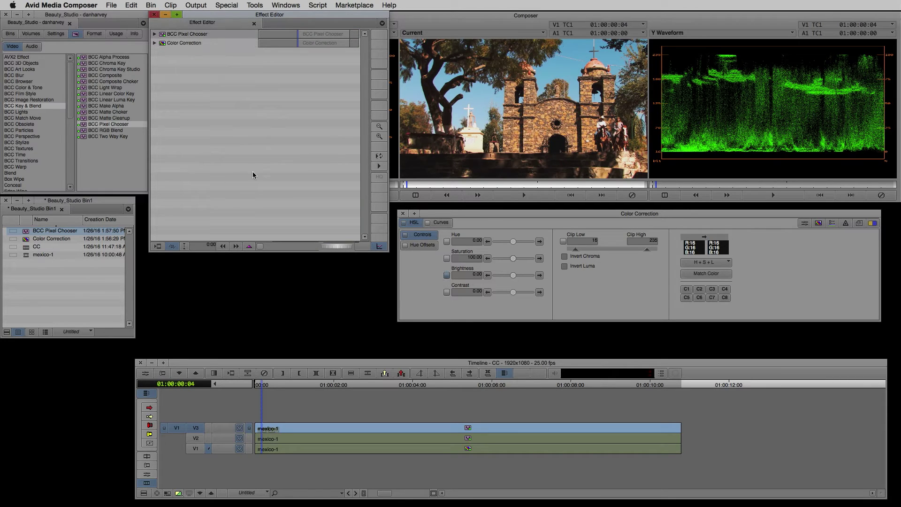
Darken the masked frame edges as a check, reset Brightness to neutral, move to Curves
left_click_drag(513, 274, 504, 274)
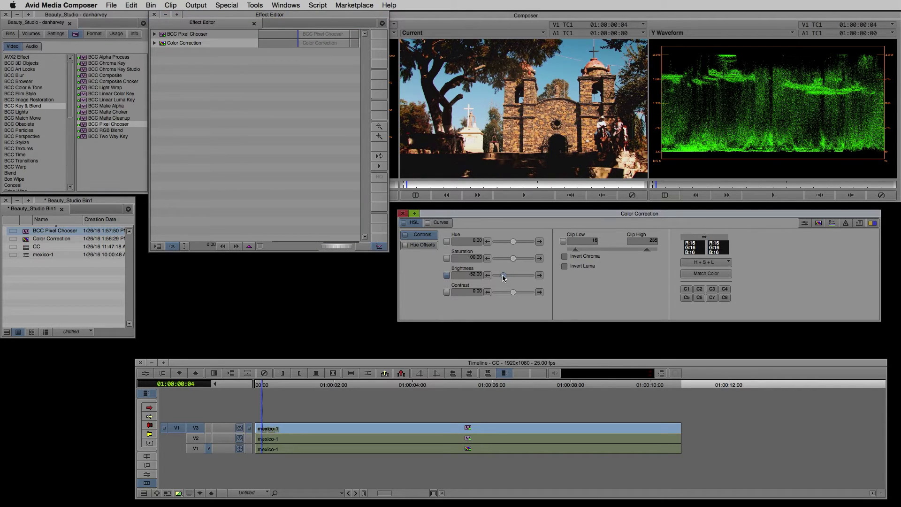
left_click_drag(502, 276, 508, 276)
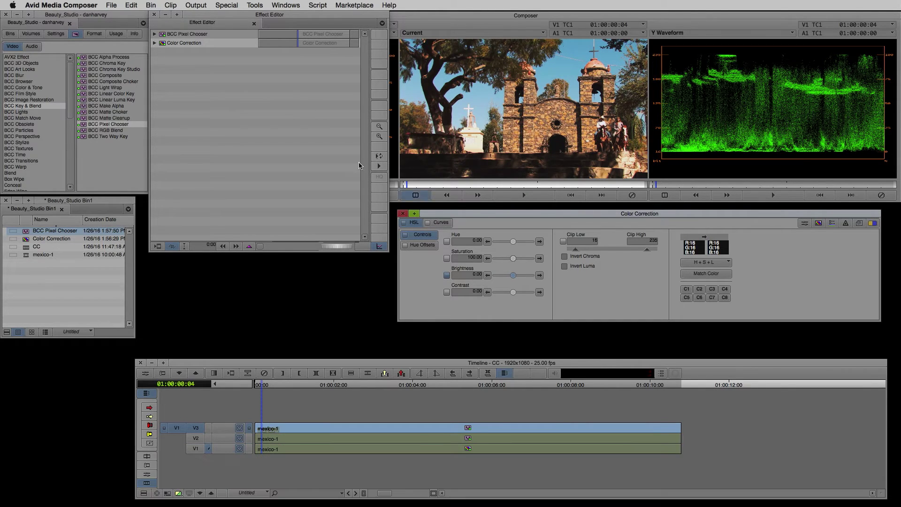
left_click(440, 223)
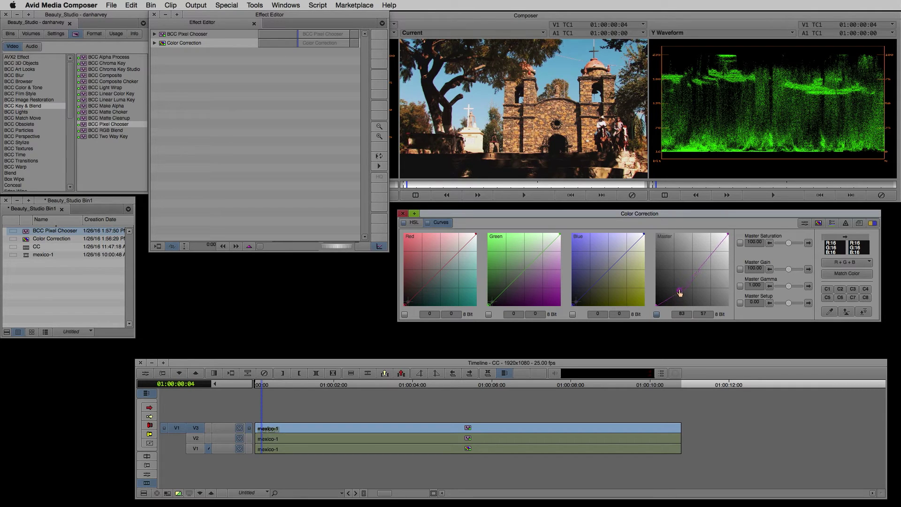
Lower the Master curve's shadow point to about 72 to darken the edges into a vignette
left_click_drag(678, 292, 680, 289)
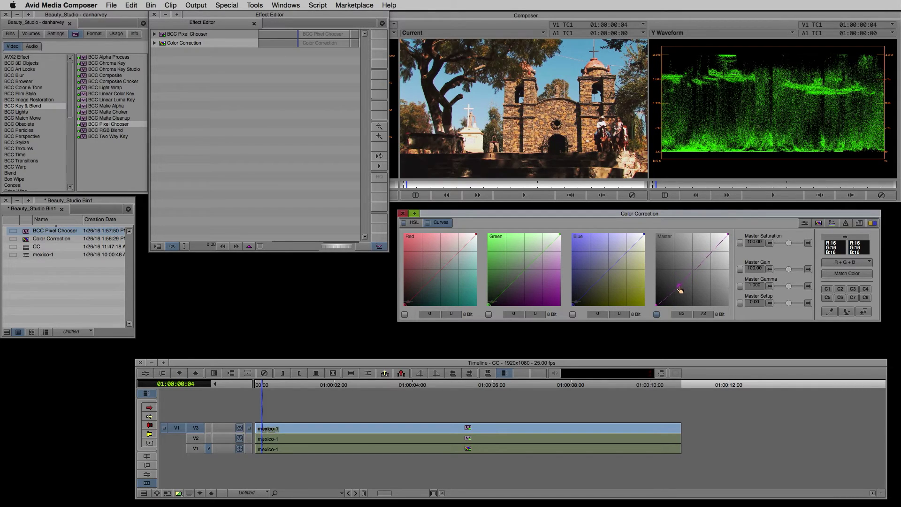
left_click_drag(680, 288, 680, 290)
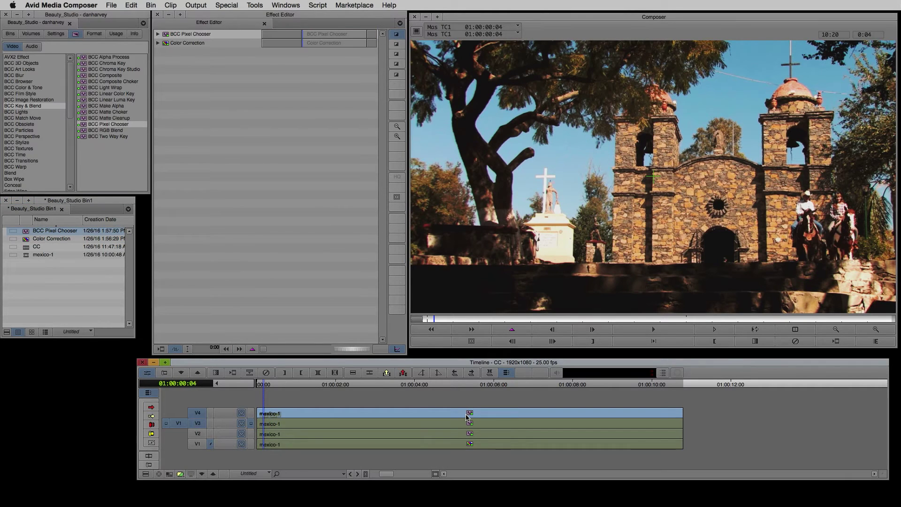
Set the fourth copy's Pixel Chooser Black Level to 87.5 and White Level to 92.5
left_click(167, 34)
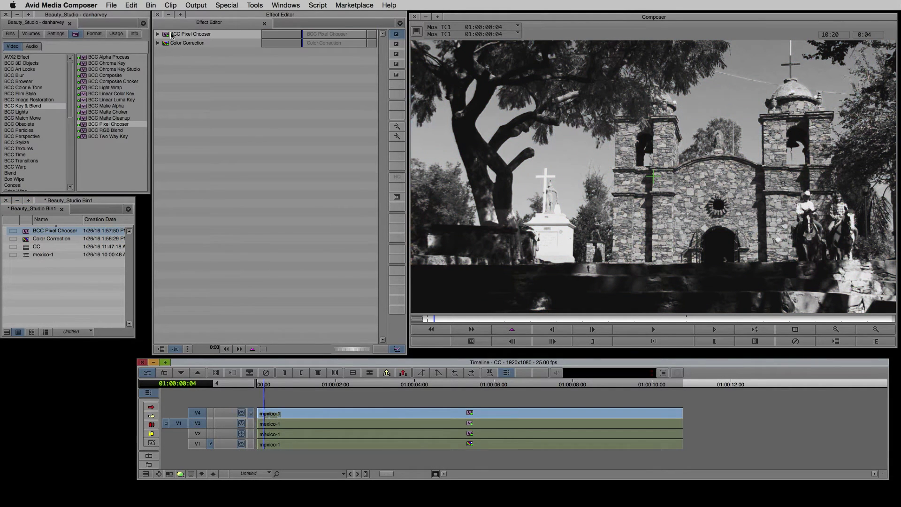
left_click(158, 33)
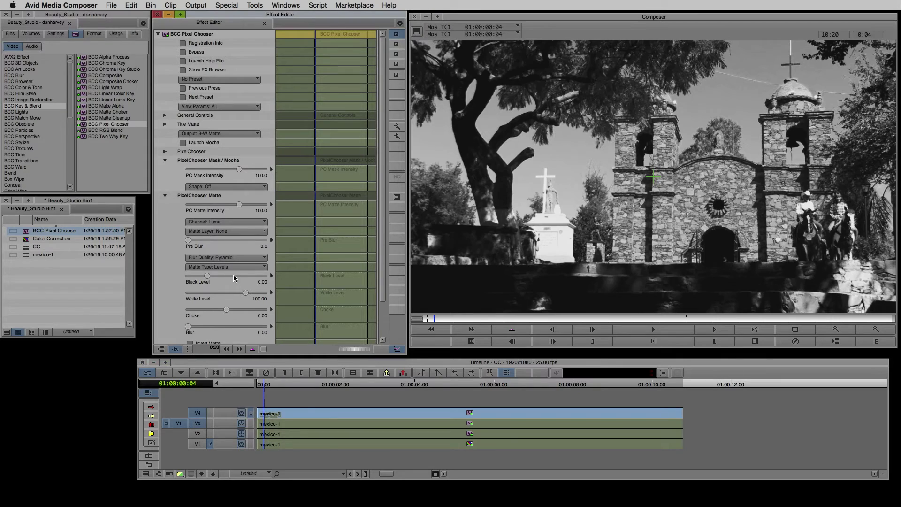
left_click_drag(208, 275, 233, 276)
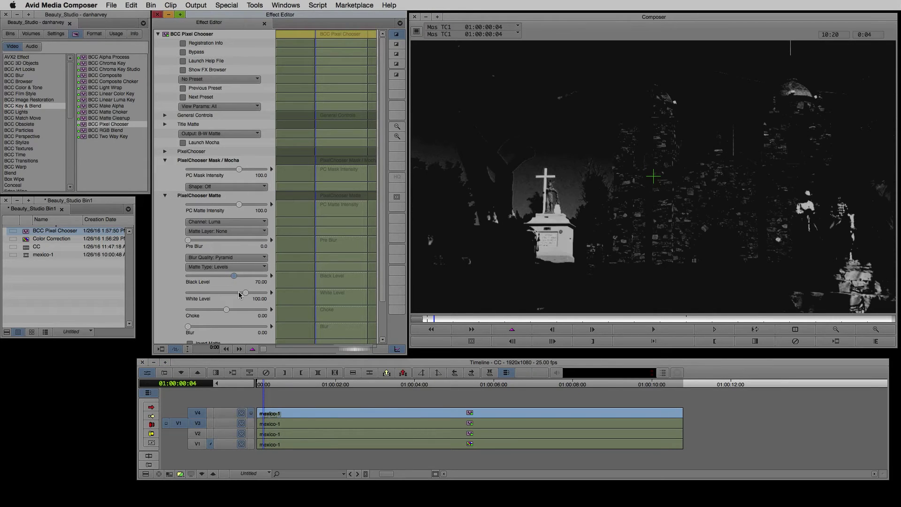
left_click_drag(247, 292, 238, 292)
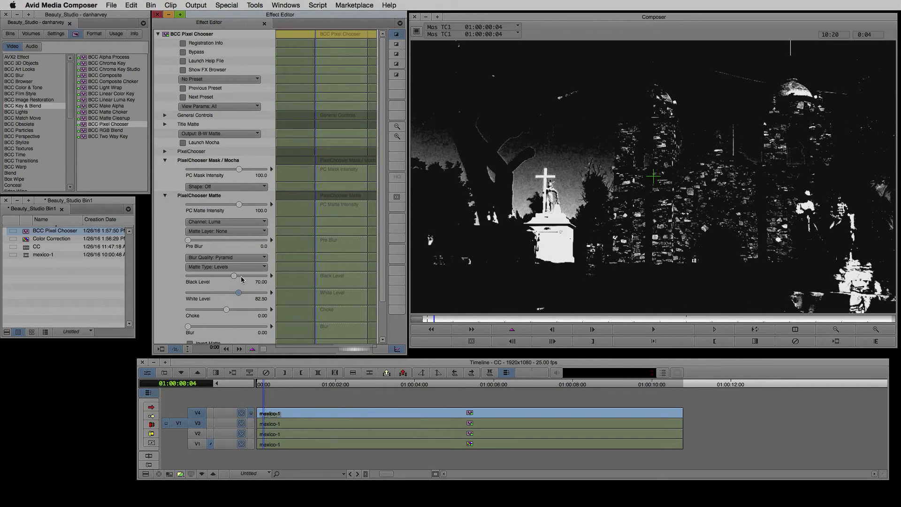
left_click_drag(232, 277, 240, 276)
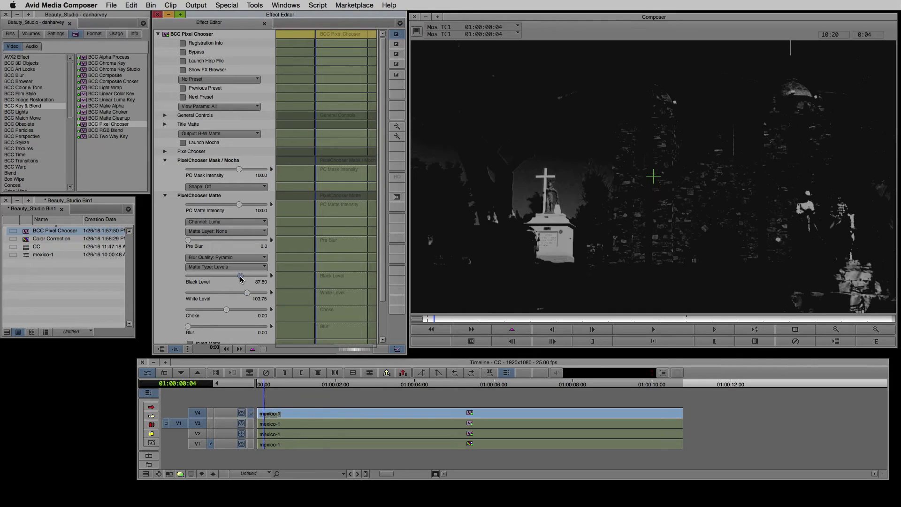
left_click_drag(247, 292, 241, 292)
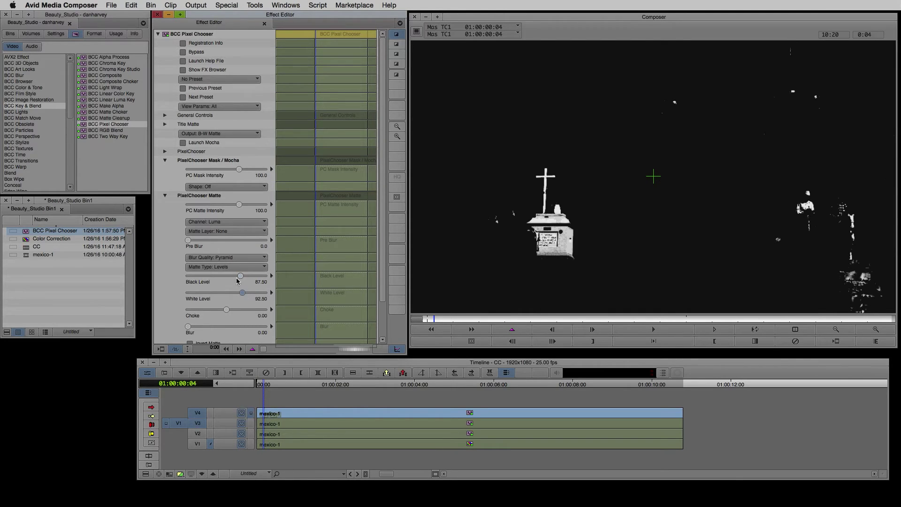
mouse_move(240, 285)
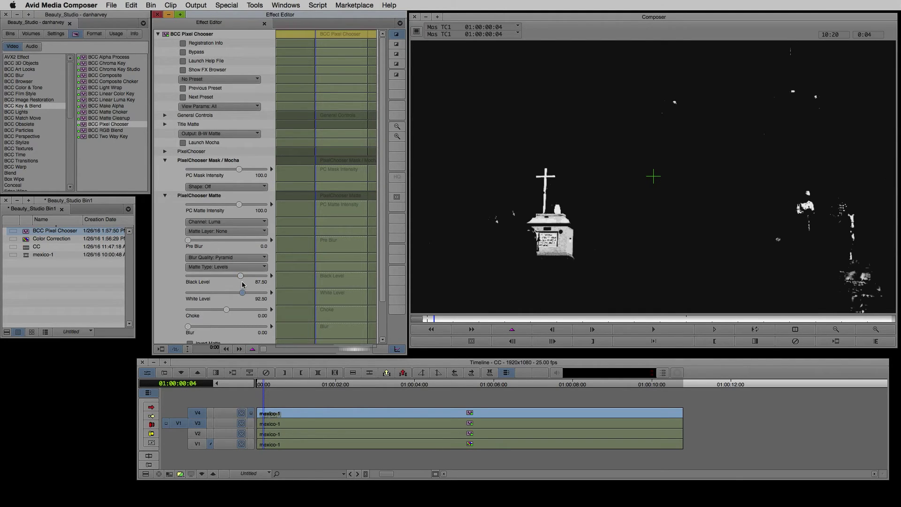
Soften the luma matte with Blur 23.75 and Choke -7.25, then reach the Matte Layer choices
left_click_drag(188, 326, 225, 325)
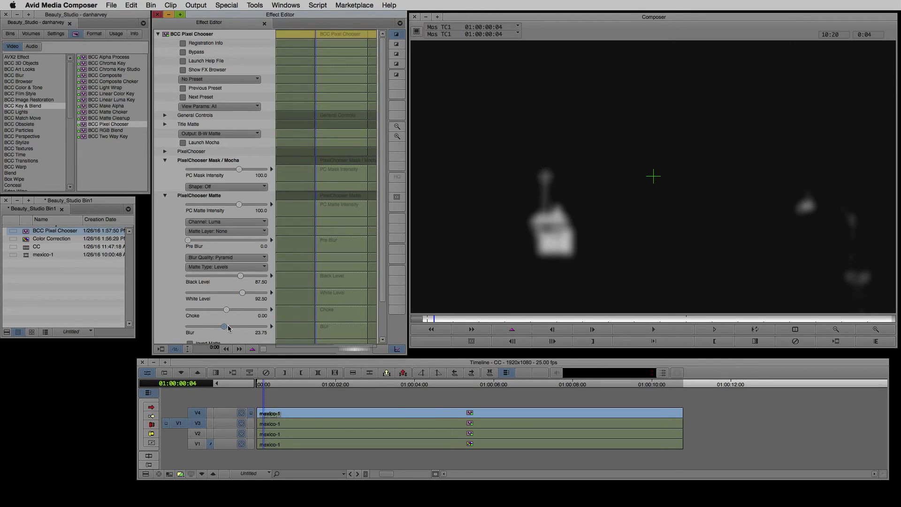
left_click_drag(225, 310, 216, 310)
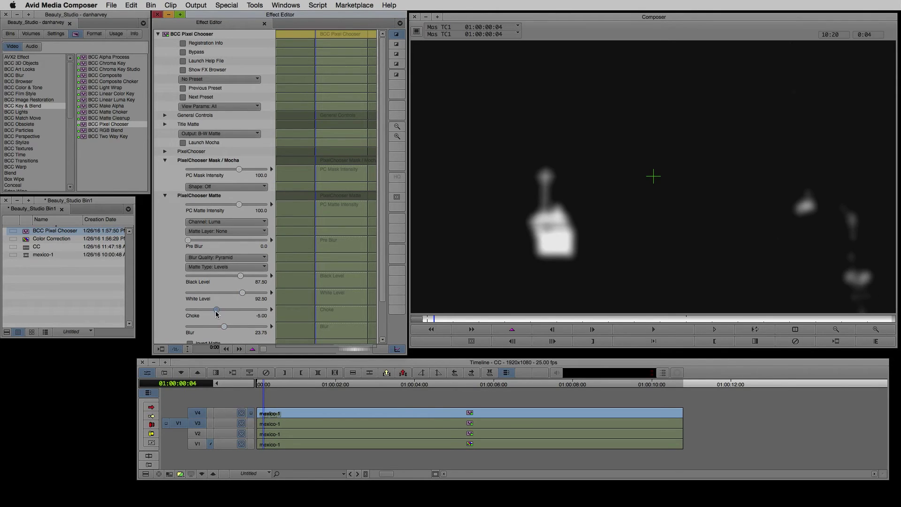
left_click_drag(215, 309, 212, 309)
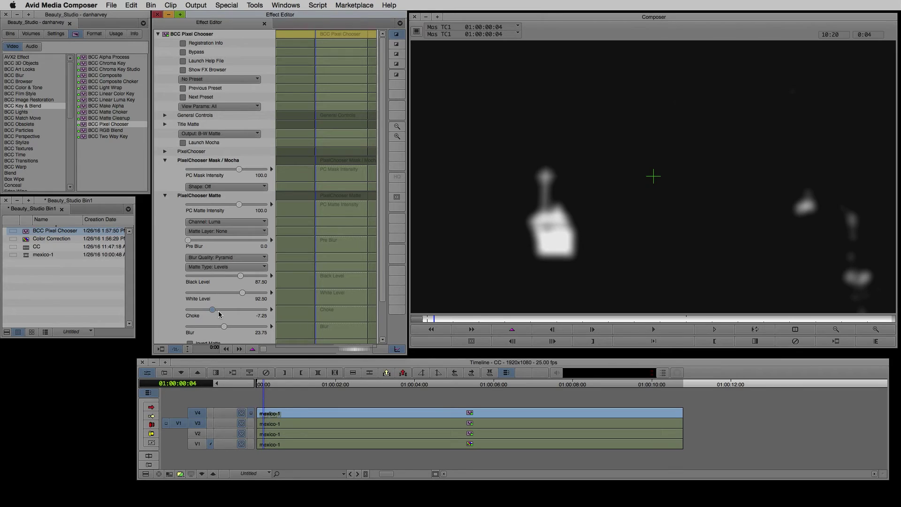
left_click(226, 231)
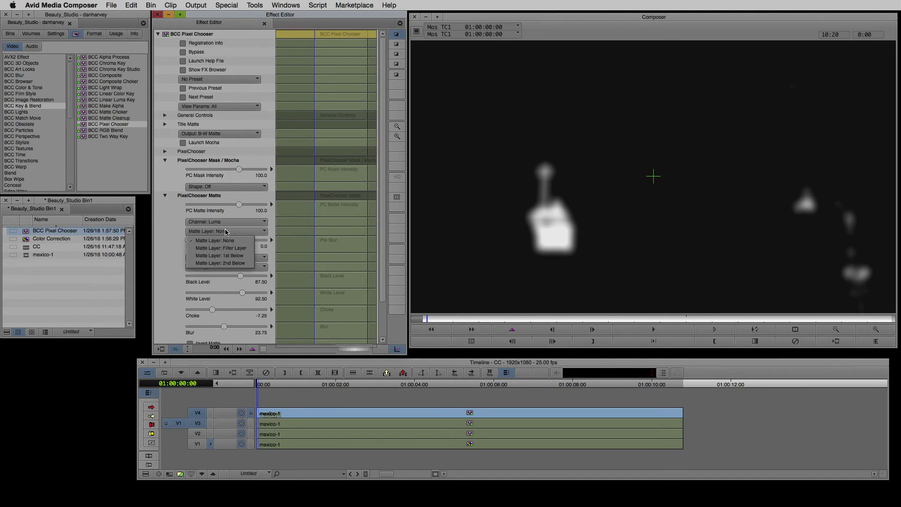
Use Matte Layer: 1st Below, launch Mocha and continue at proxy resolution
left_click(220, 255)
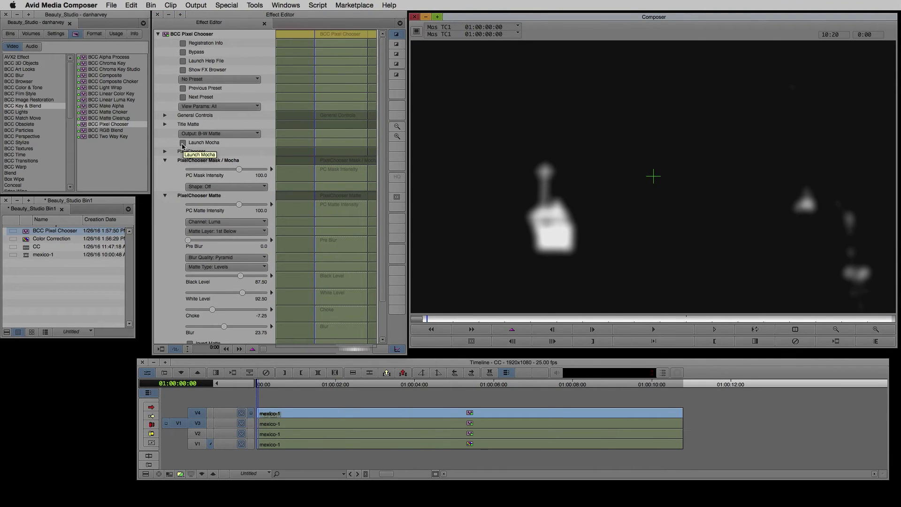
left_click(183, 142)
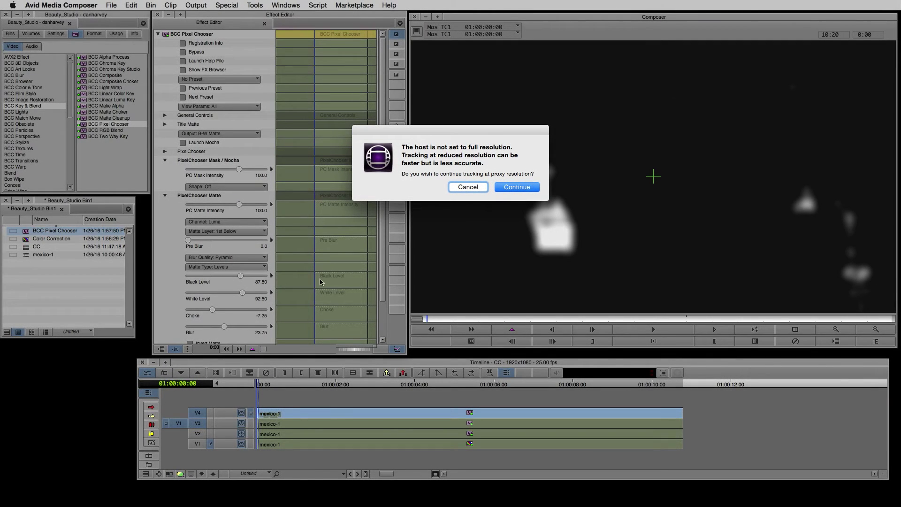
left_click(515, 187)
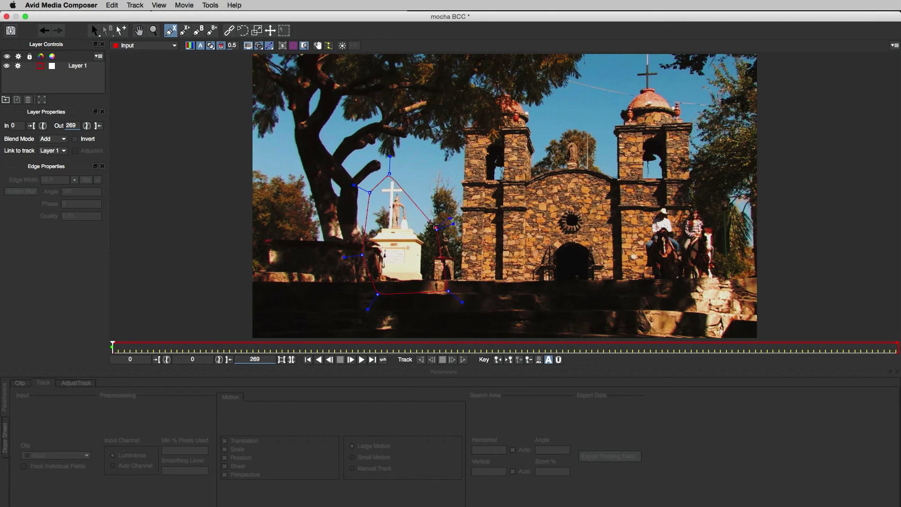
Select the monument mask shape and set its Edge Width to -17.9 for a soft edge
left_click(108, 30)
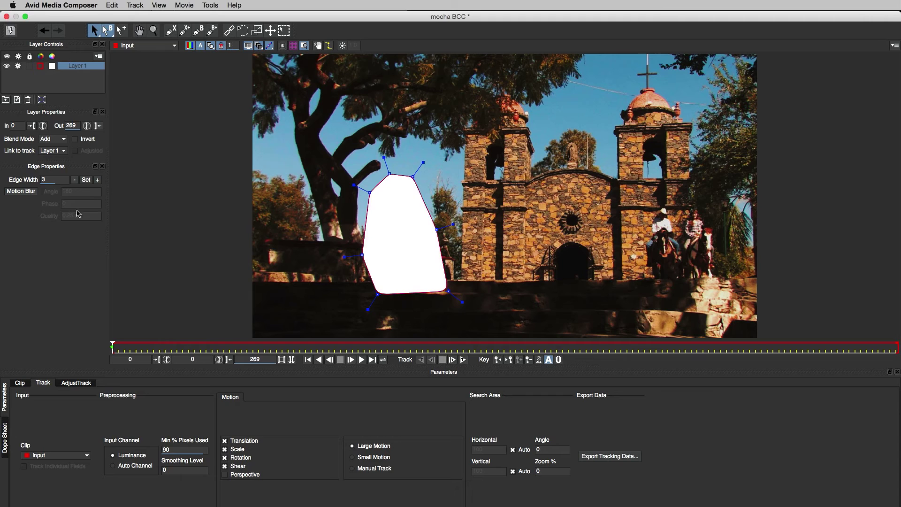
left_click_drag(54, 179, 80, 179)
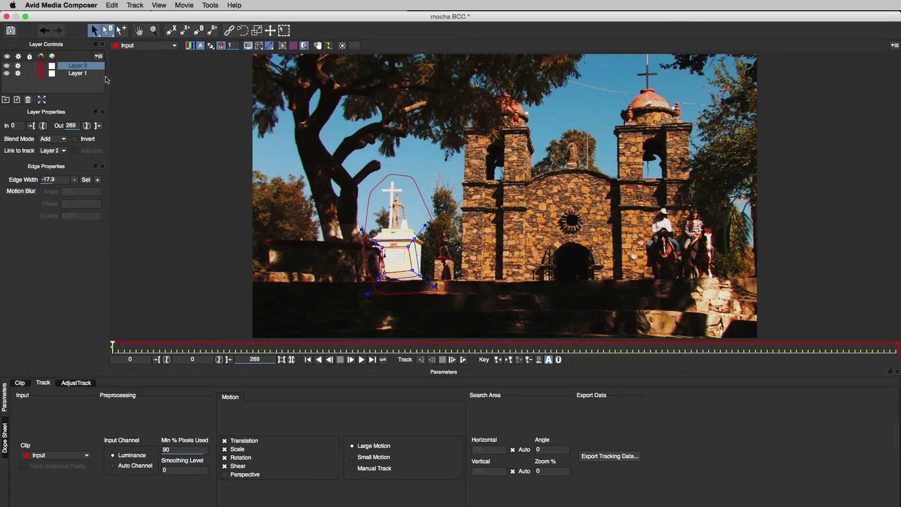
Subtract the base layer from the monument mask, track it forward, and exit Mocha
left_click(52, 138)
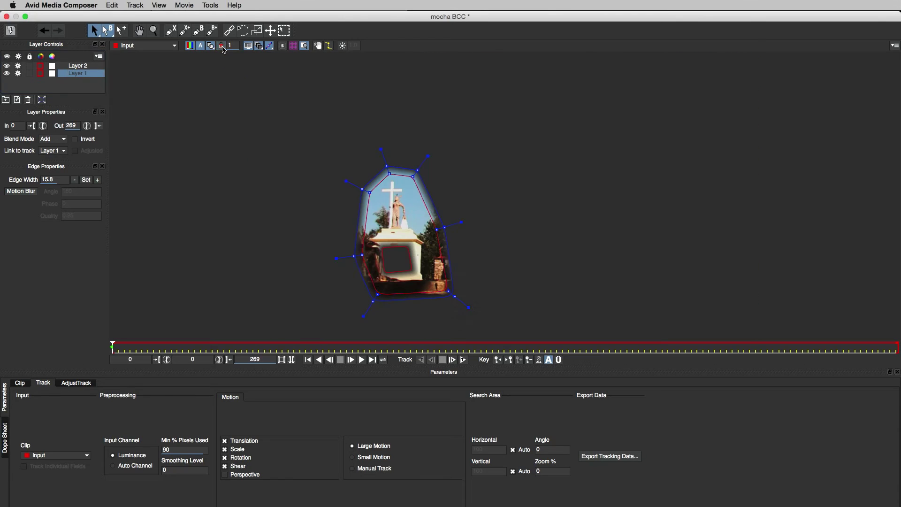
left_click(220, 45)
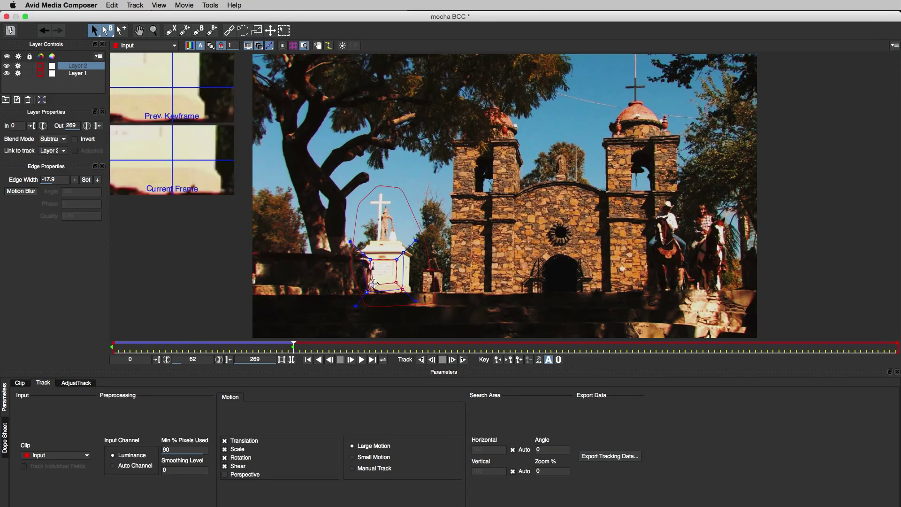
left_click(453, 358)
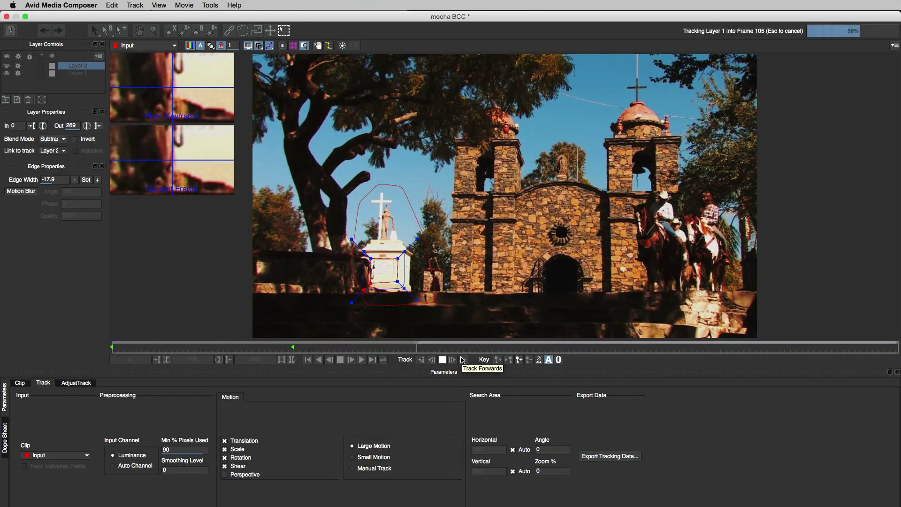
left_click(453, 359)
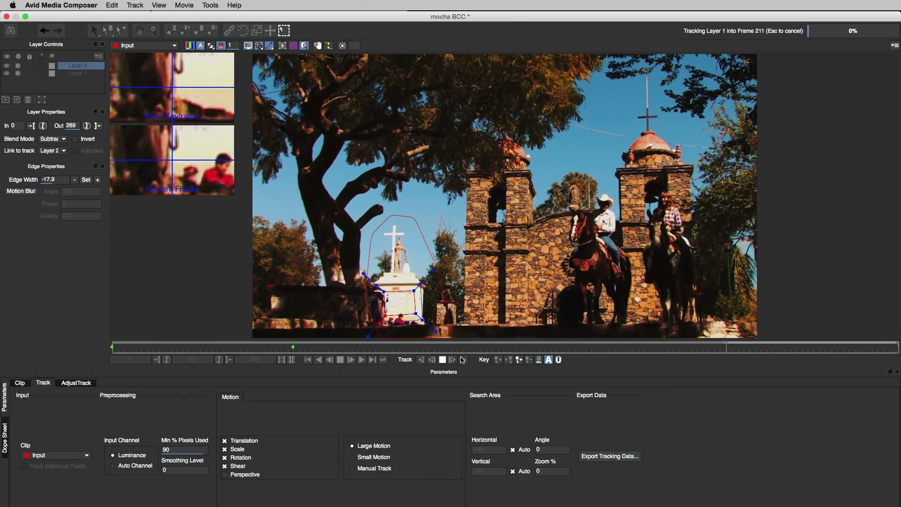
left_click(453, 359)
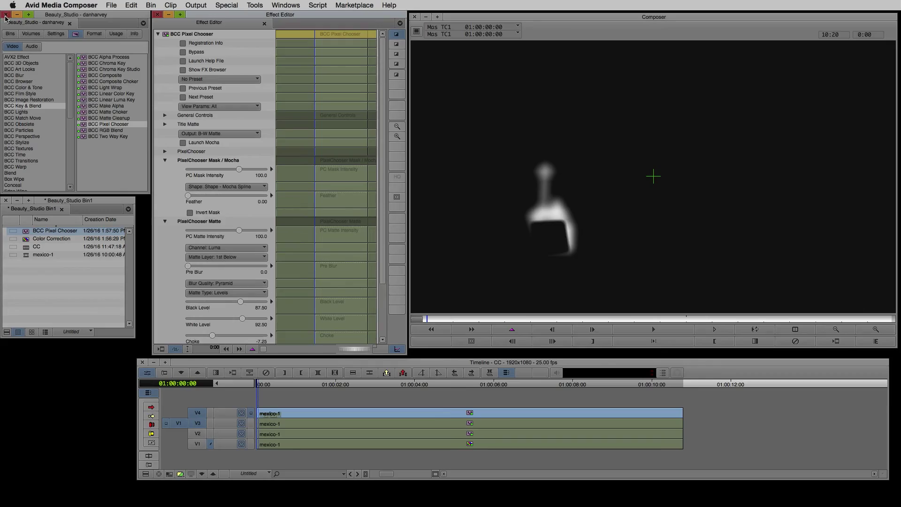
Feather the tracked monument mask edges to 47.5
left_click_drag(189, 196, 198, 195)
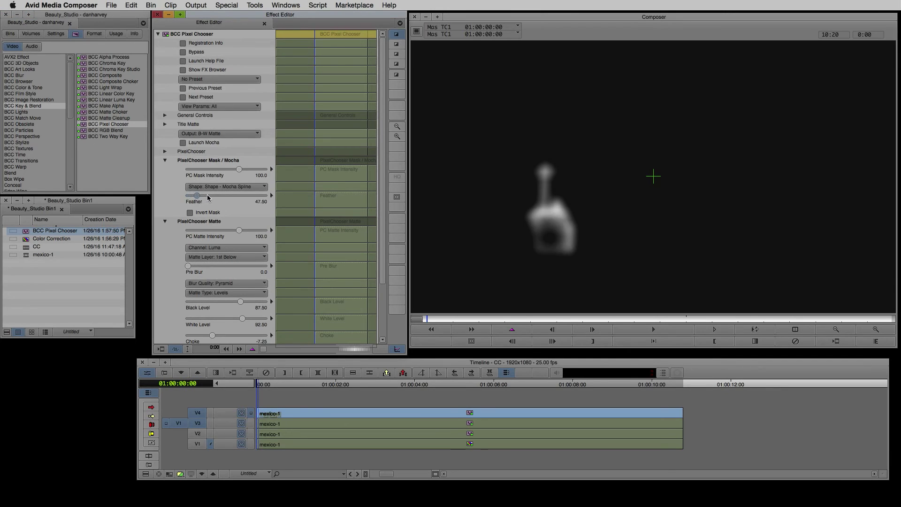
left_click_drag(198, 195, 193, 195)
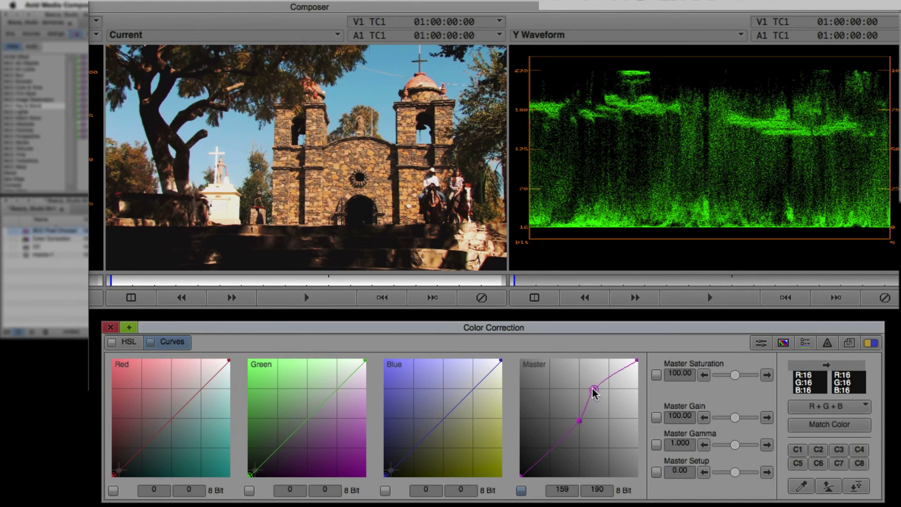
Steepen the master curve with a second point (108→138) to brighten the monument
left_click_drag(593, 388, 592, 385)
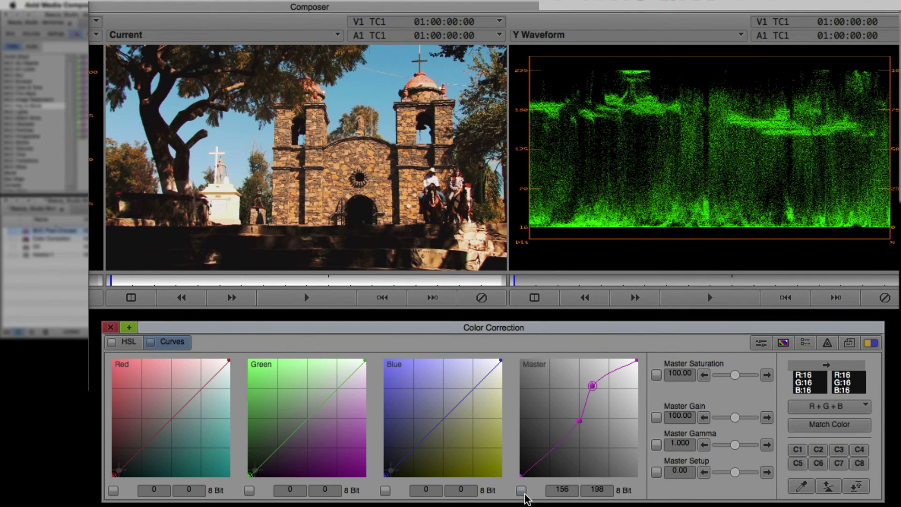
left_click_drag(592, 385, 571, 413)
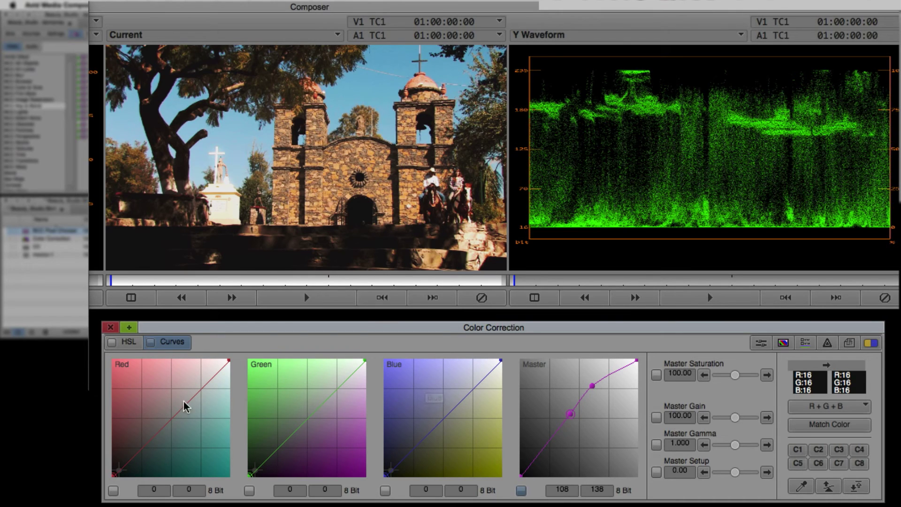
Shift the Highlights hue offset toward red-yellow to warm the glow
left_click(127, 342)
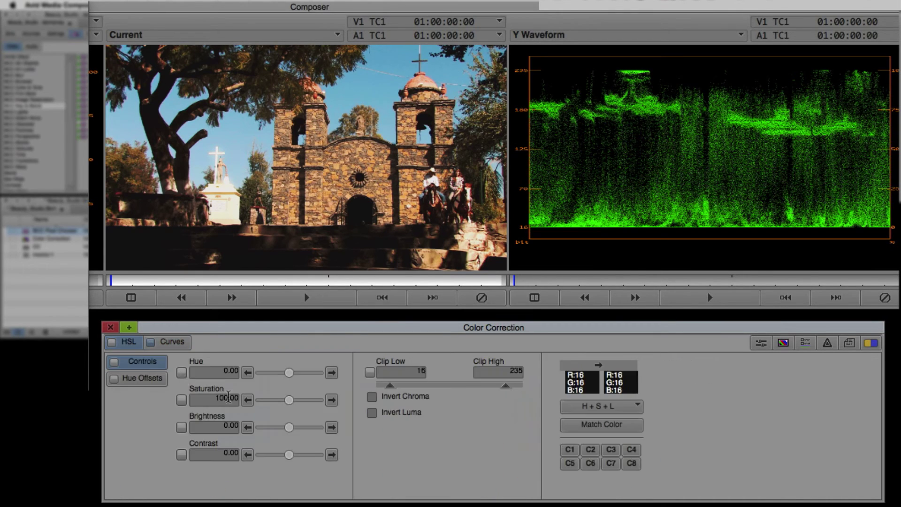
left_click(136, 378)
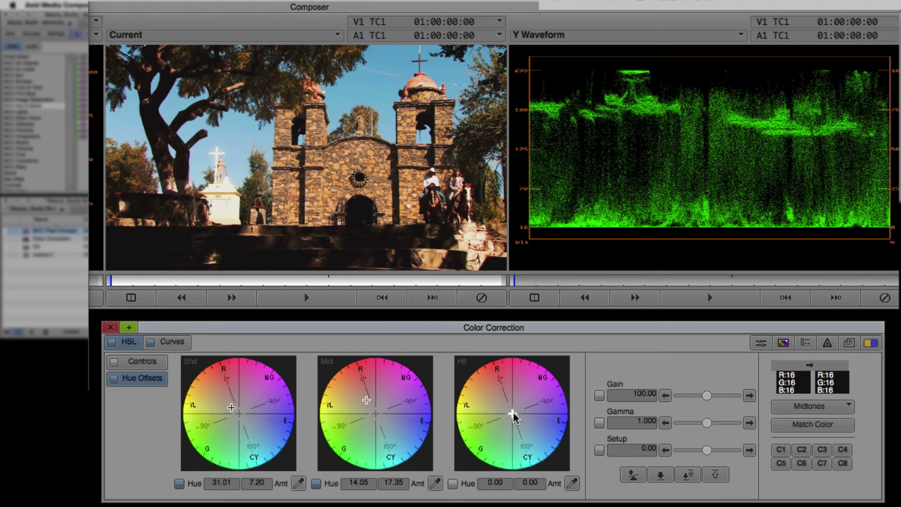
left_click_drag(706, 396, 719, 396)
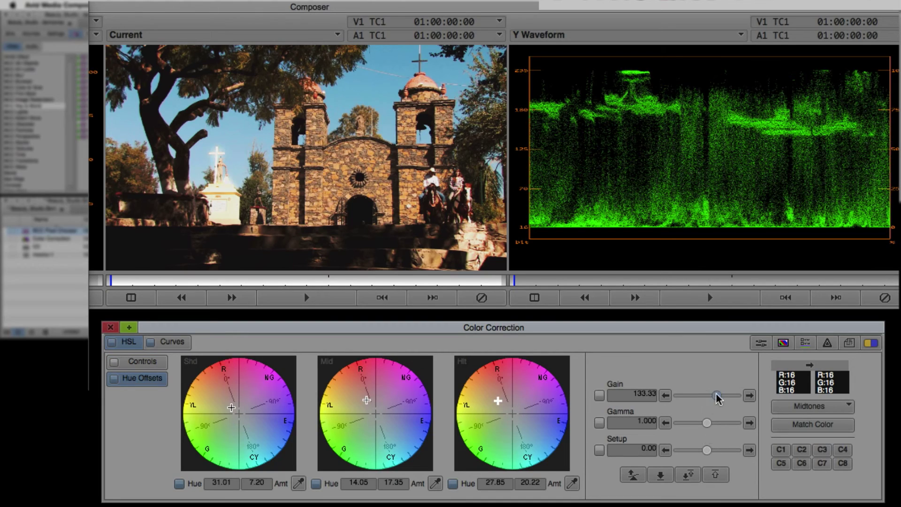